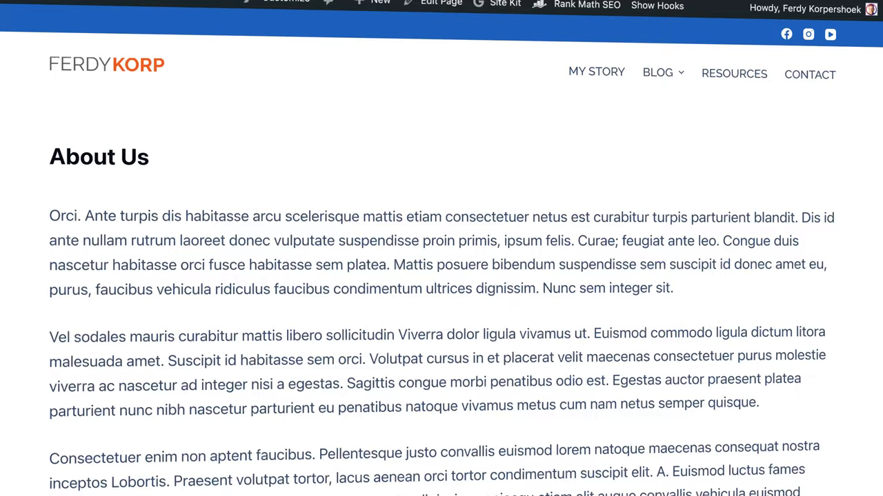
# Begin a paragraph below the list: 'When I type this blogpost about Convertkit and I make a mistake Grammarly help me to'
pyautogui.scroll(-3)
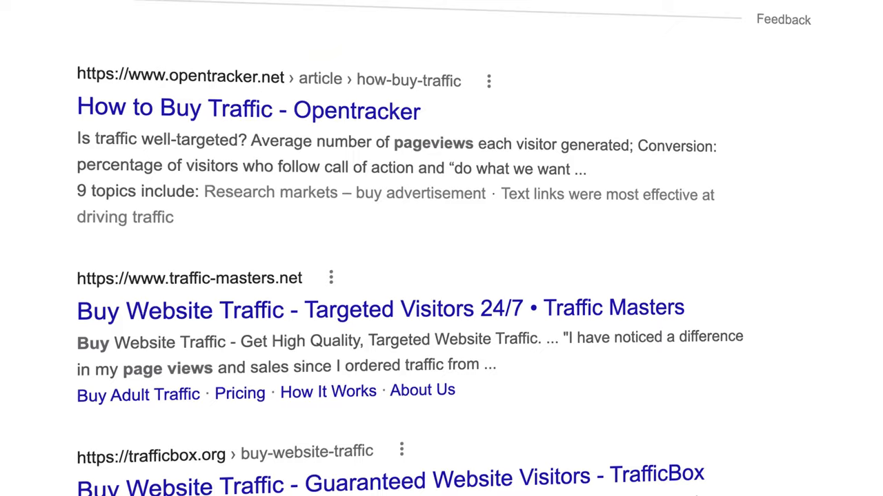
pyautogui.scroll(-3)
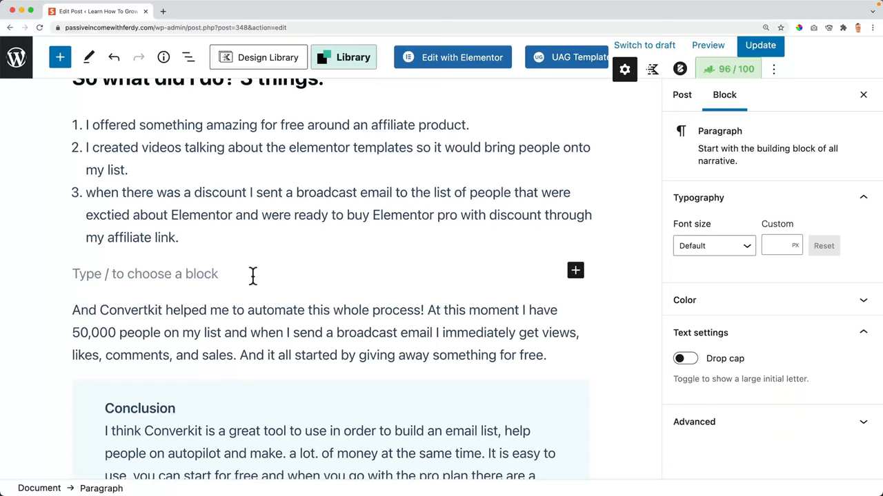
pyautogui.write('When I type this blogpost about Convertkit and I make a mistake Grammarly help me to fiks the errors.')
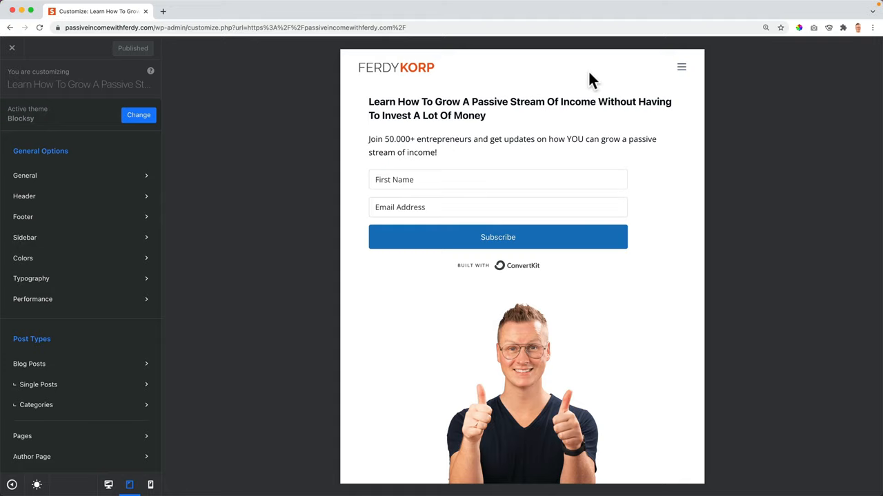
# Leave the Customizer for the live homepage and start a blank browser tab
pyautogui.click(11, 47)
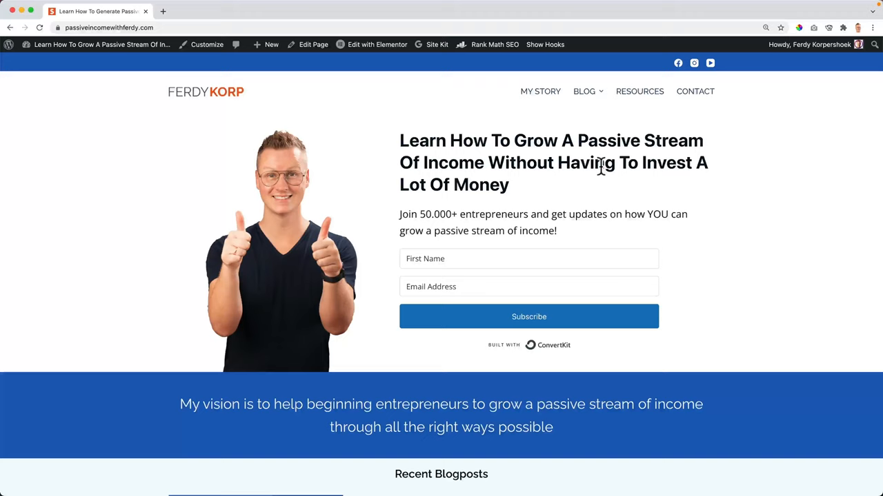
pyautogui.click(163, 11)
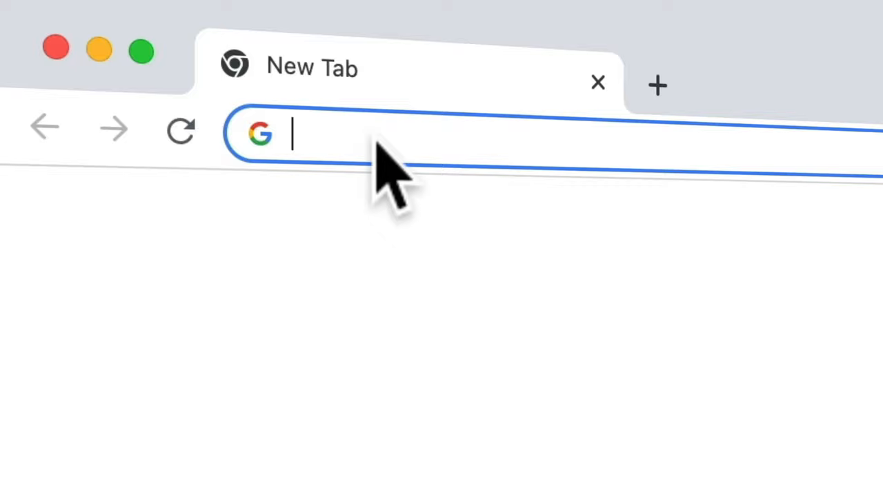
# Go to google.com/adsense/start/, begin sign-up and choose the main Google account
pyautogui.write('google.com/adsense/start/')
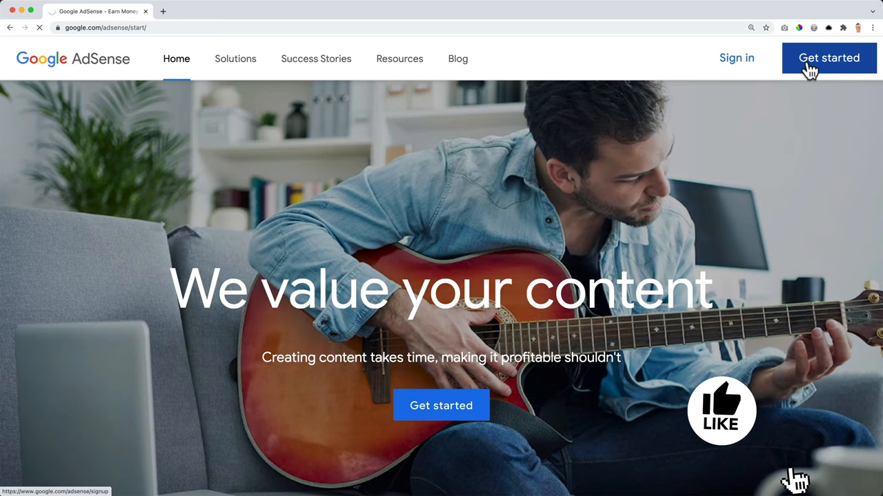
pyautogui.click(827, 57)
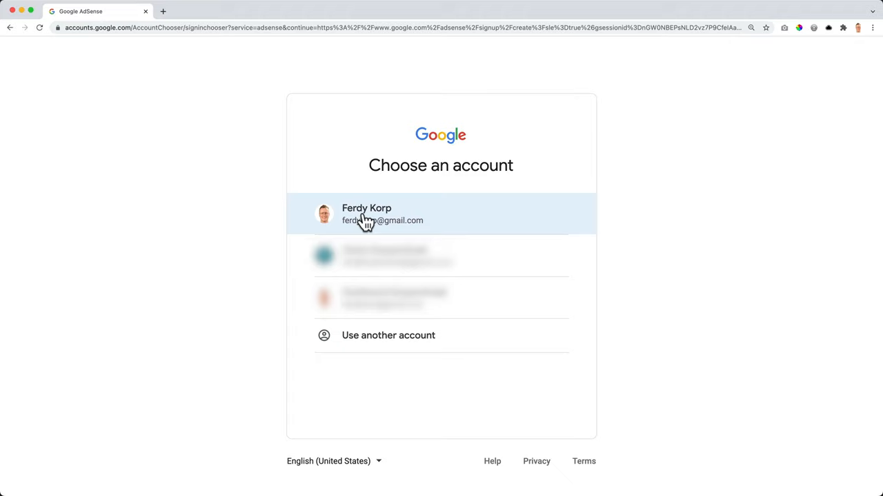
pyautogui.click(367, 214)
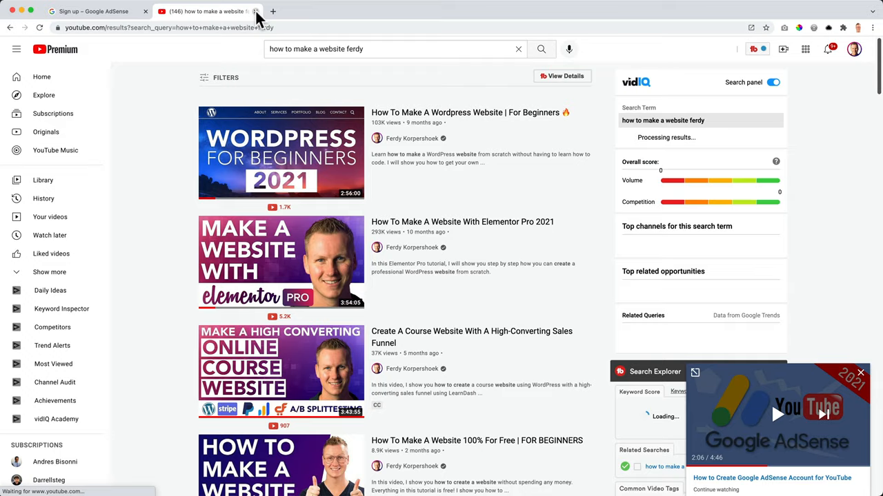
pyautogui.click(93, 11)
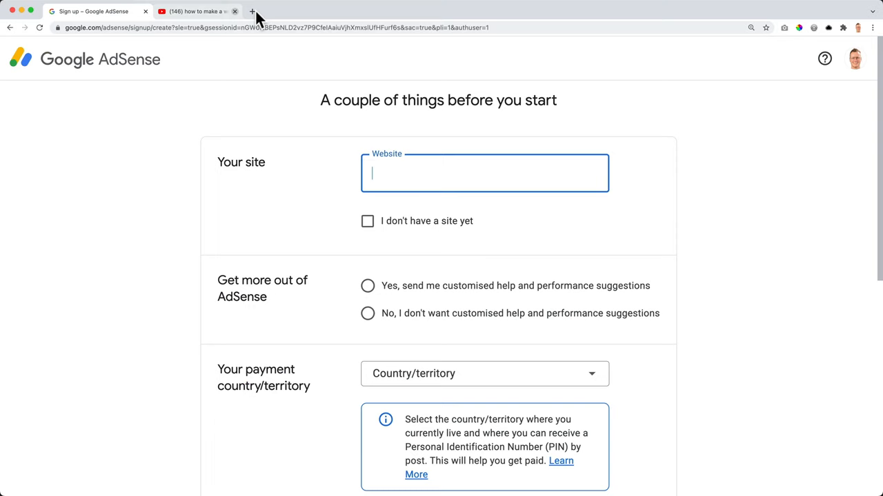
pyautogui.write('https://ferdy')
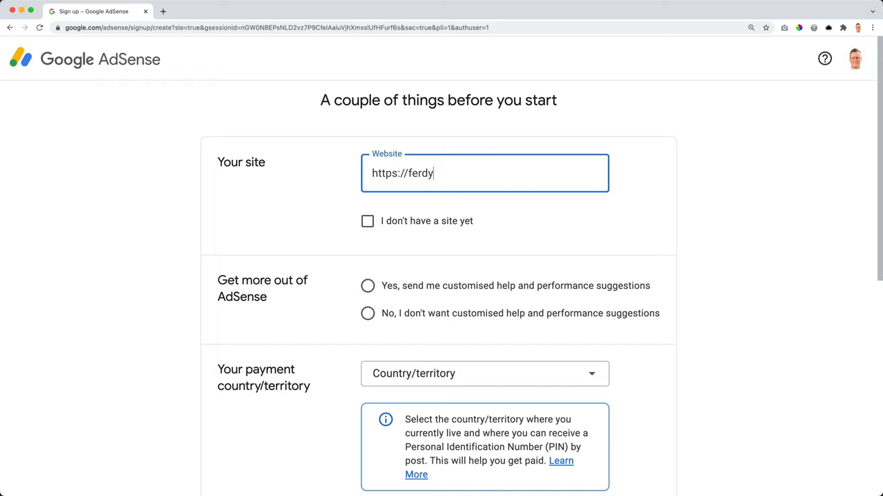
pyautogui.write('korpershoek.com')
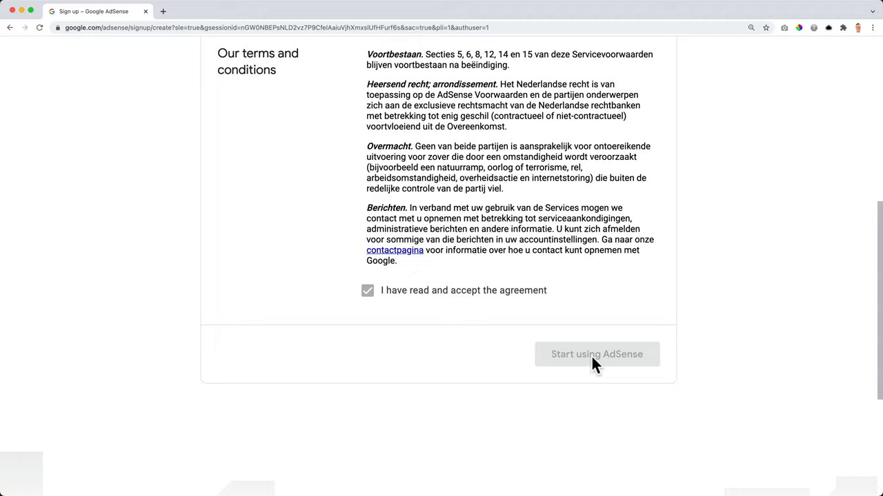
pyautogui.click(366, 290)
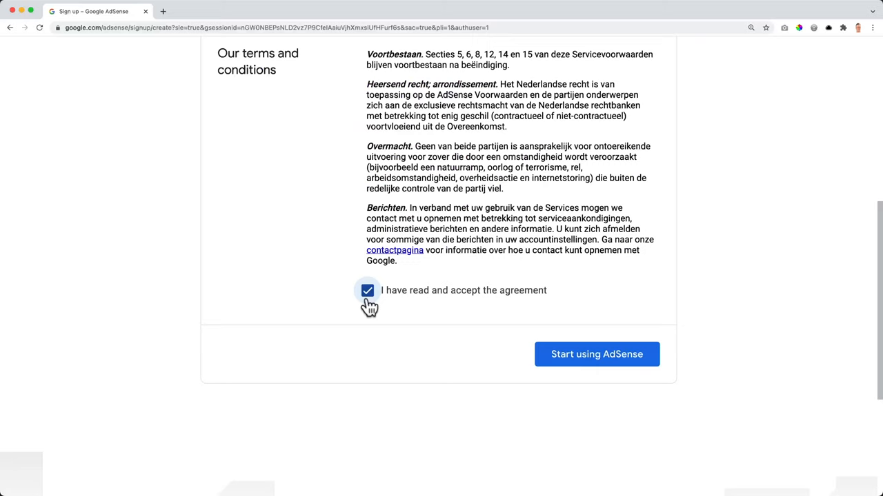
pyautogui.click(596, 353)
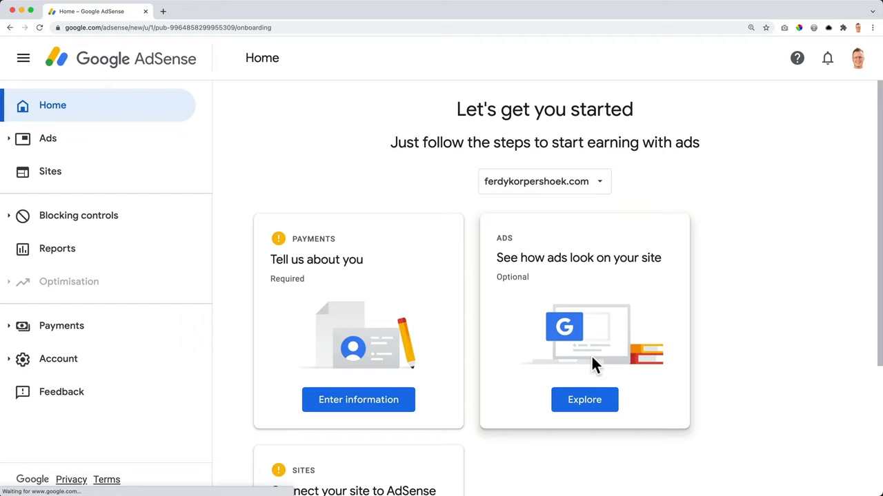
pyautogui.moveTo(287, 240)
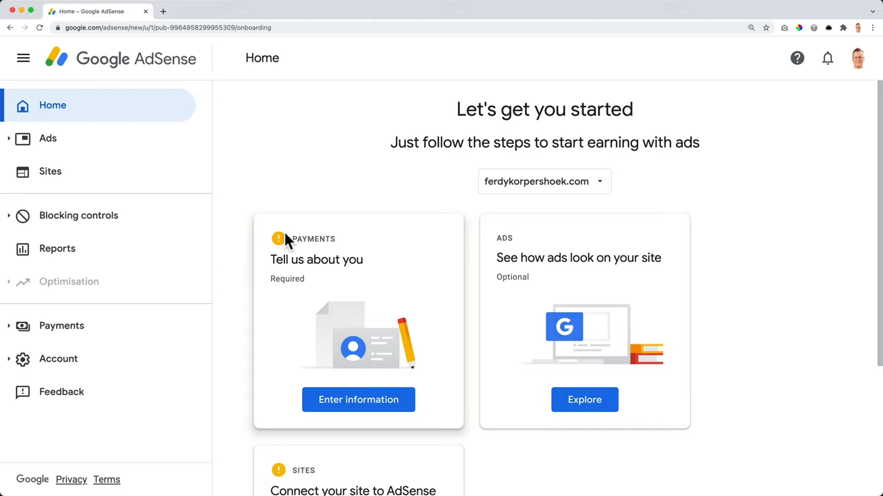
# Submit the payments customer info with address Jan Luykenstraat and primary contact
pyautogui.click(359, 400)
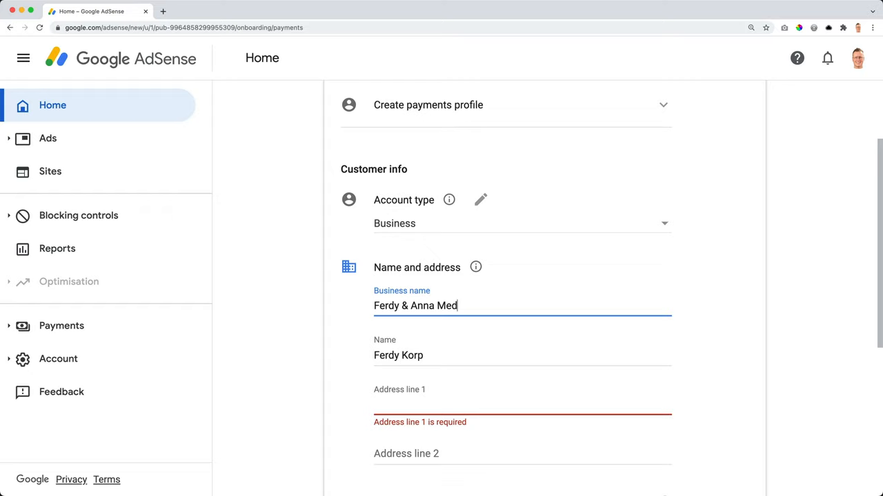
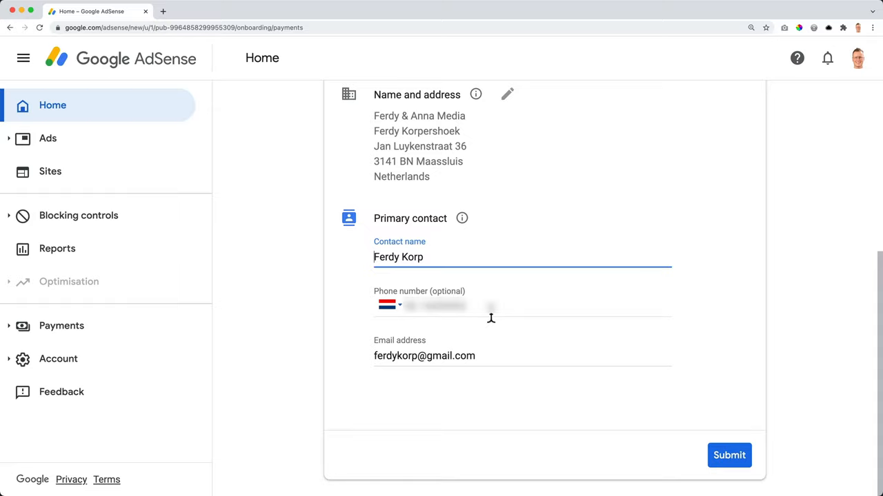
pyautogui.click(728, 455)
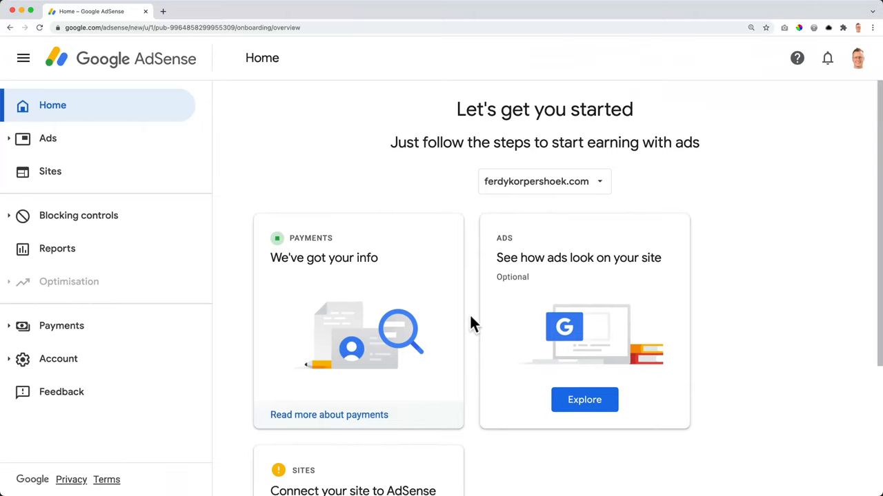
# Start the Sites card's 'Let's go' step to connect the site to AdSense
pyautogui.scroll(-3)
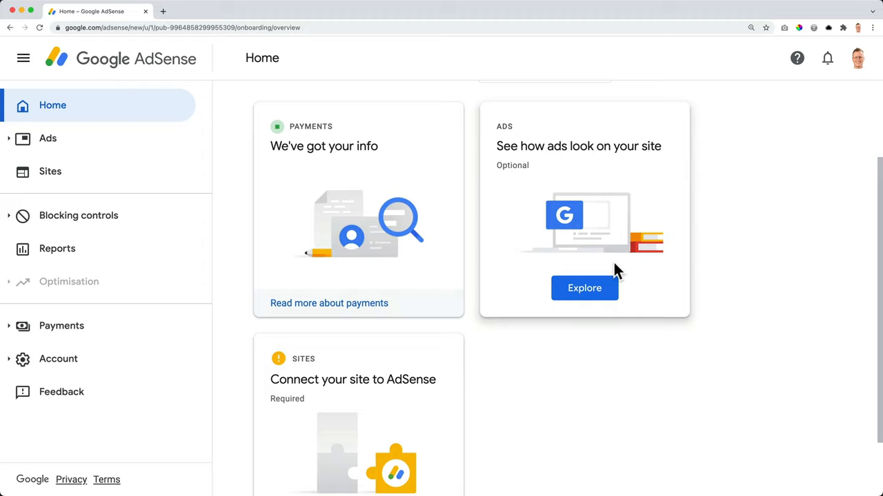
pyautogui.scroll(-3)
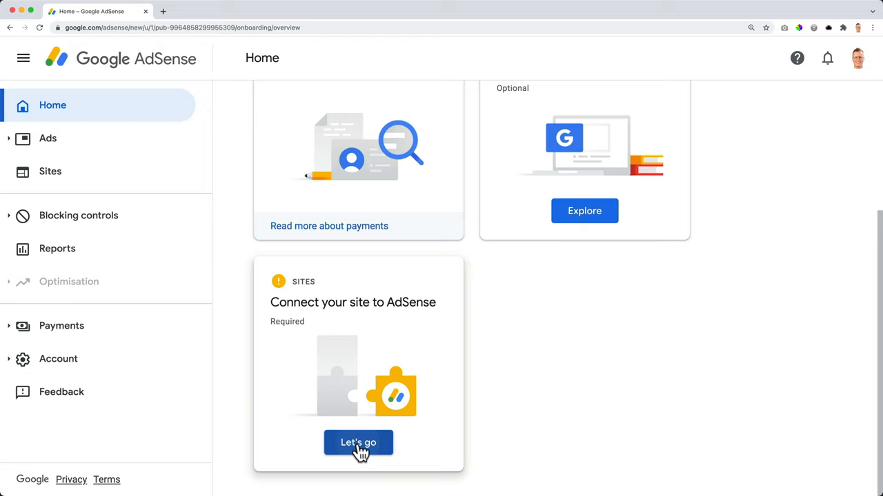
pyautogui.click(359, 442)
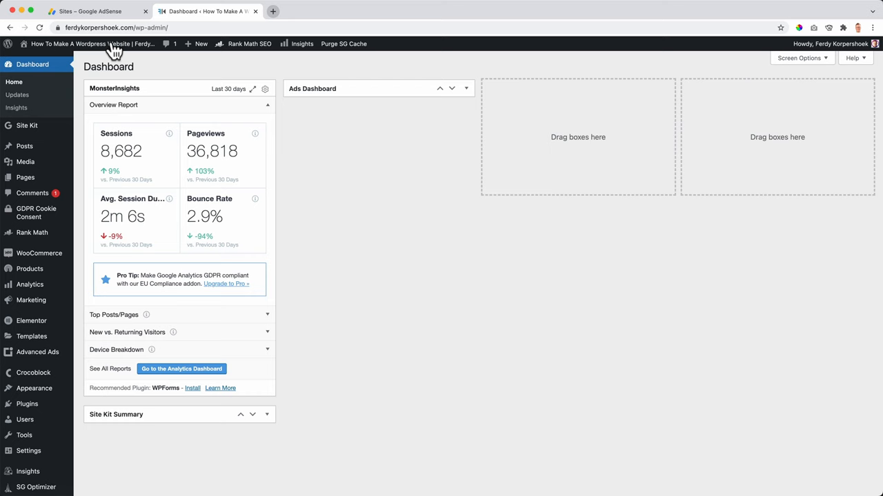
pyautogui.moveTo(38, 411)
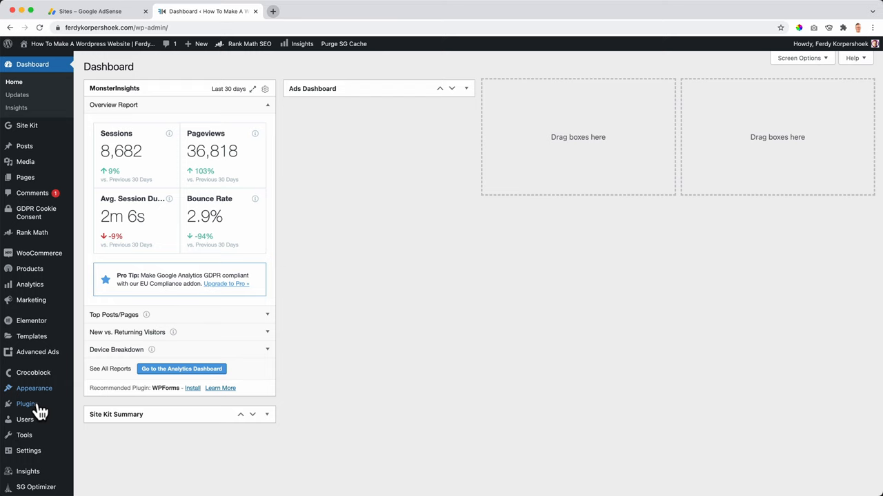
# Go to Plugins > Add New in the WordPress admin sidebar
pyautogui.click(27, 404)
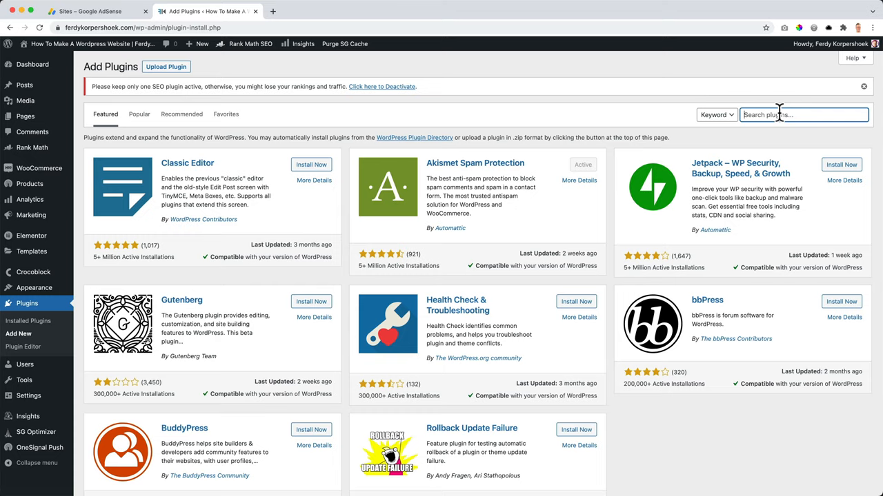
# Search plugins for 'google', then install and activate Site Kit by Google
pyautogui.write('google site kit')
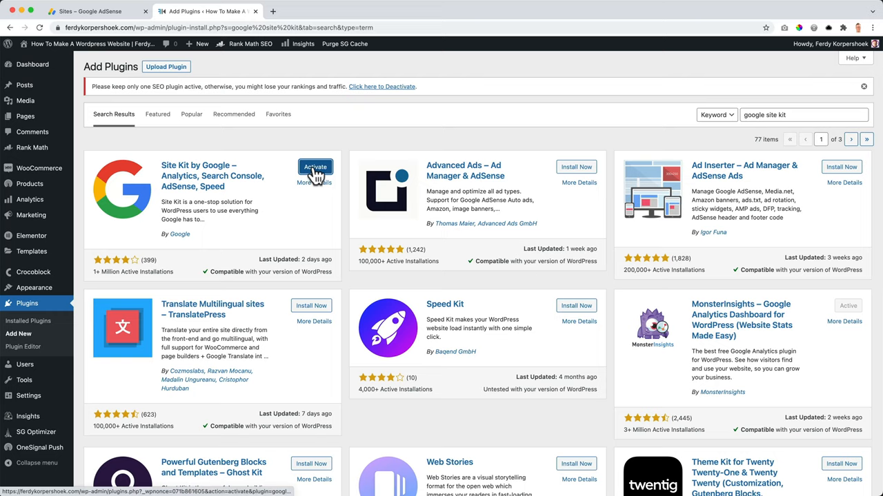
pyautogui.click(314, 167)
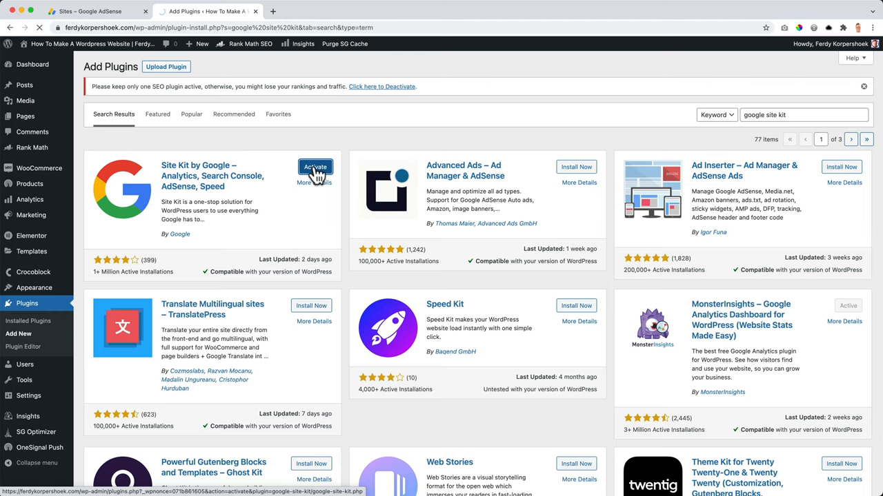
pyautogui.click(315, 171)
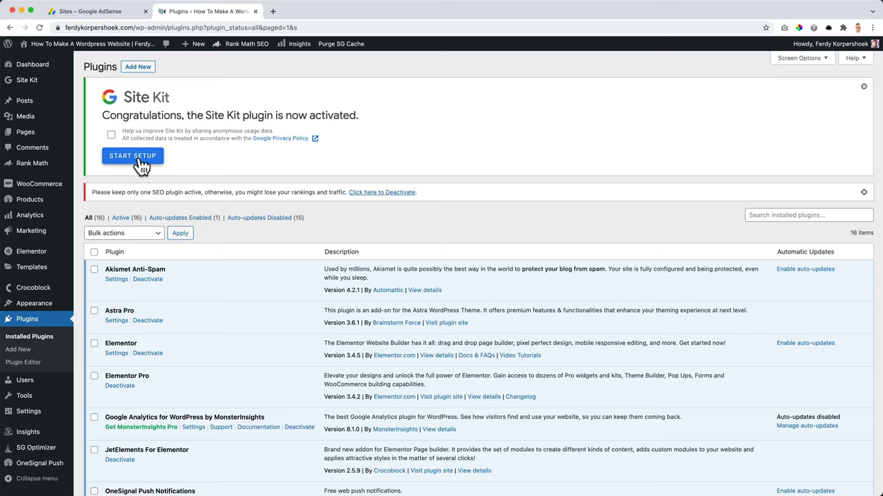
# Run Site Kit setup, signing in with the Google account and granting the requested access
pyautogui.click(132, 154)
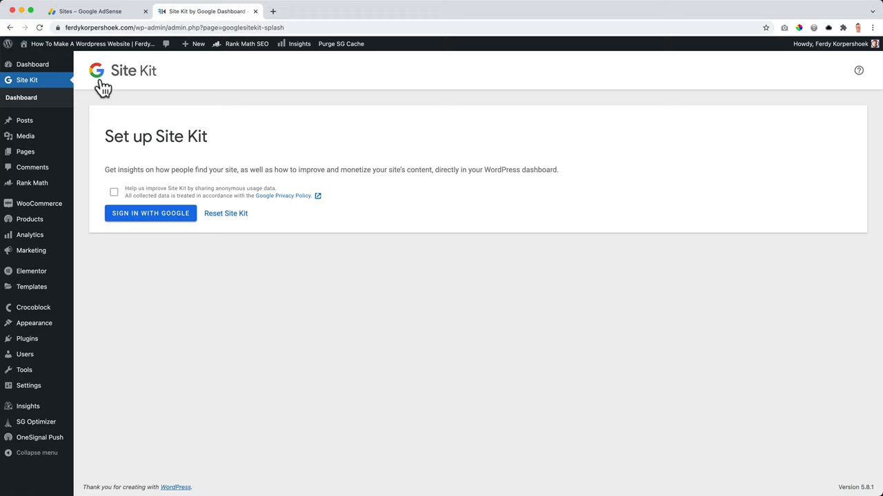
pyautogui.click(151, 213)
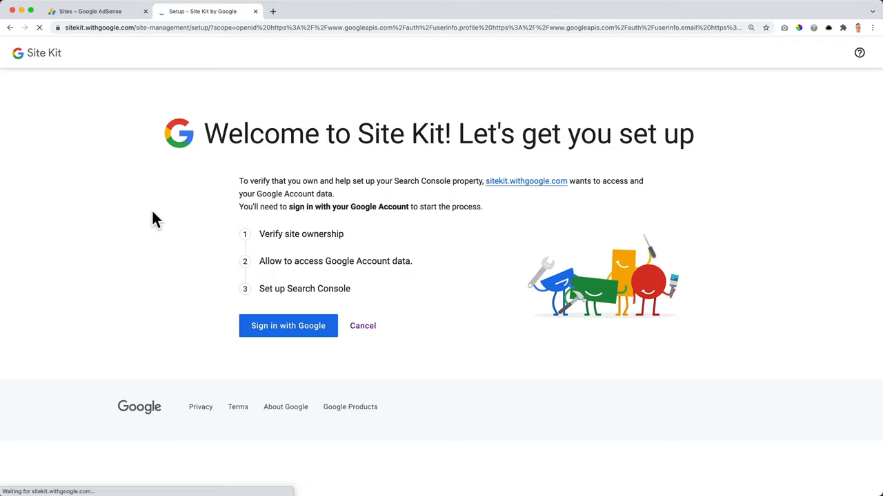
pyautogui.click(287, 326)
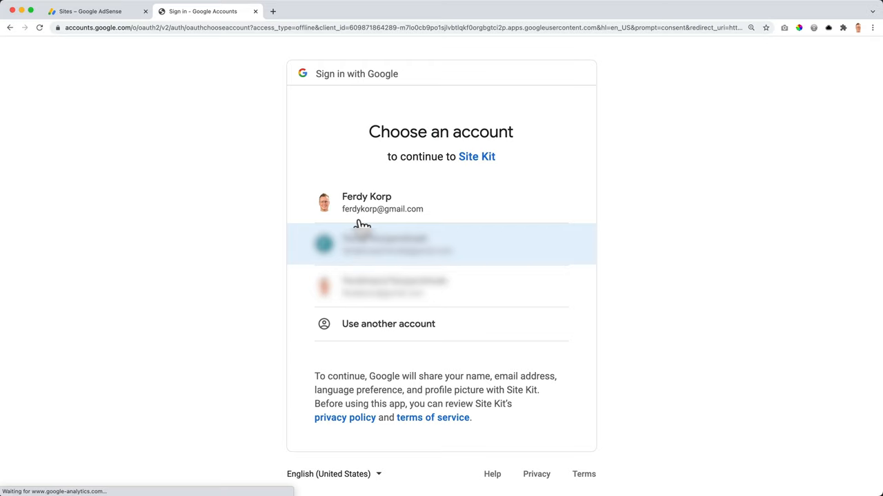
pyautogui.click(373, 203)
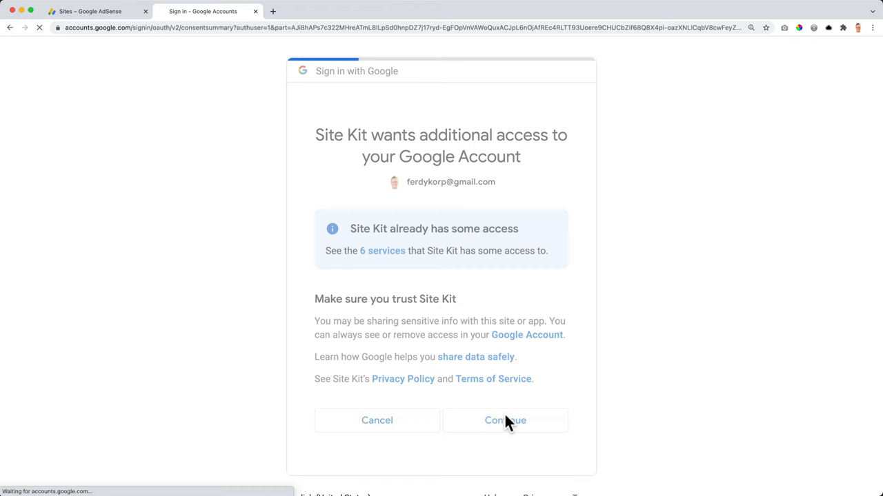
pyautogui.click(505, 421)
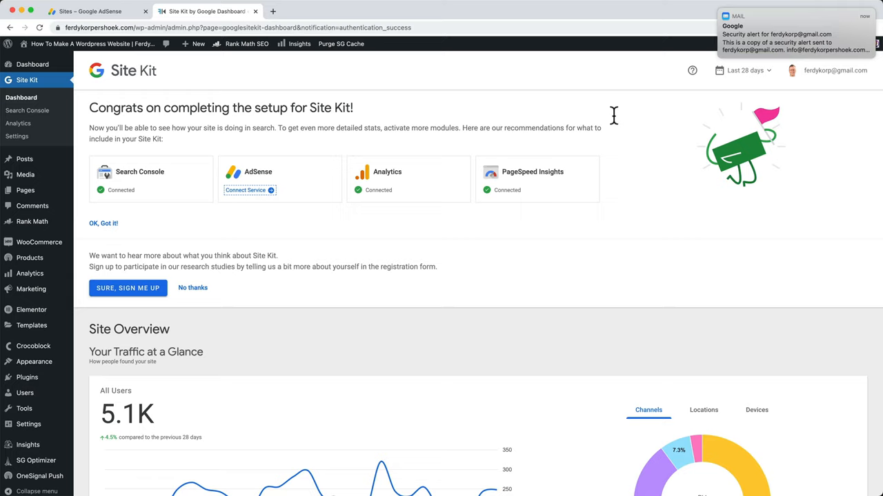
# Connect the AdSense service in Site Kit, allowing it to view AdSense data
pyautogui.click(250, 191)
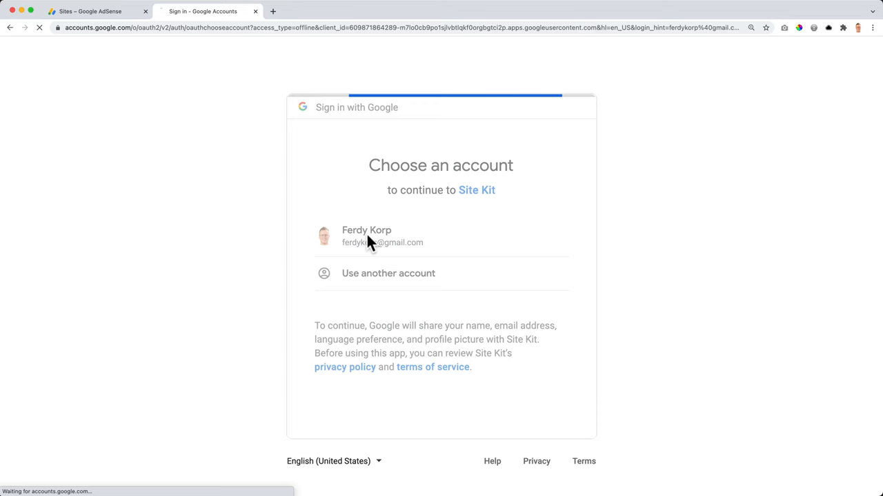
pyautogui.click(367, 236)
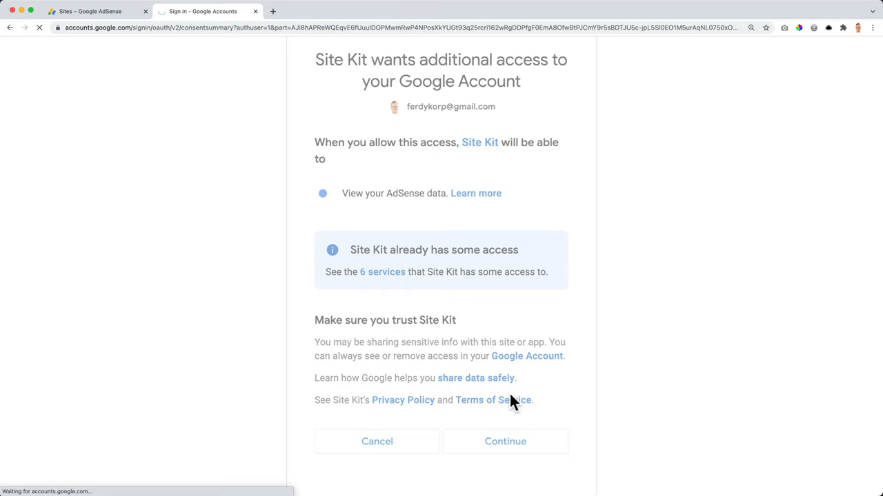
pyautogui.click(504, 441)
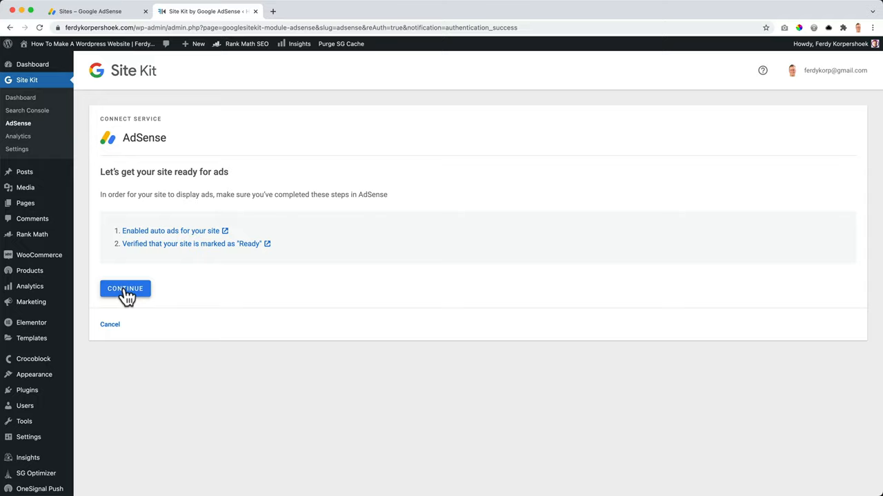
# Continue past the 'Let's get your site ready for ads' checklist in Site Kit
pyautogui.click(126, 288)
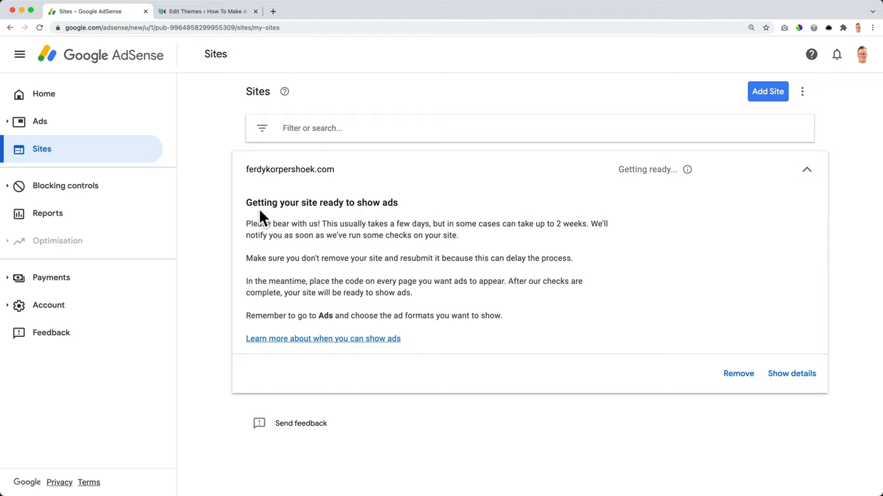
pyautogui.moveTo(559, 218)
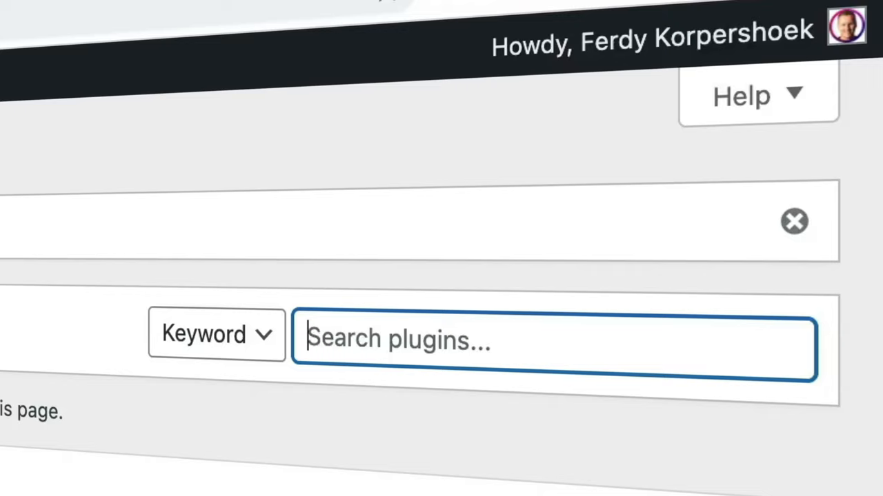
# Search plugins for 'gdpr', install and activate CookieYes, and open its settings
pyautogui.write('gdpr')
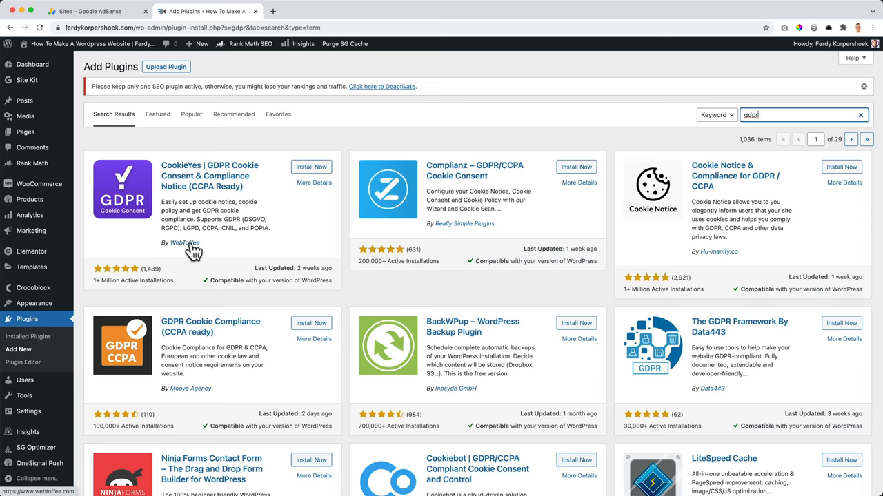
pyautogui.click(311, 166)
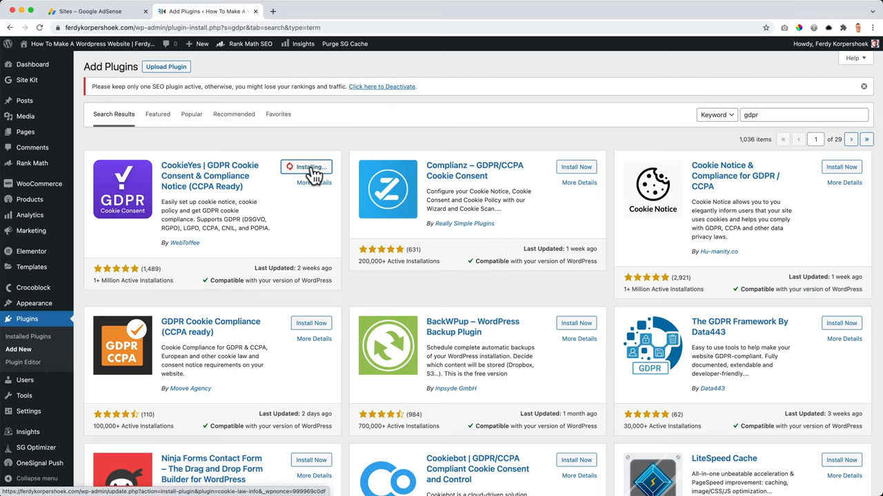
pyautogui.click(306, 167)
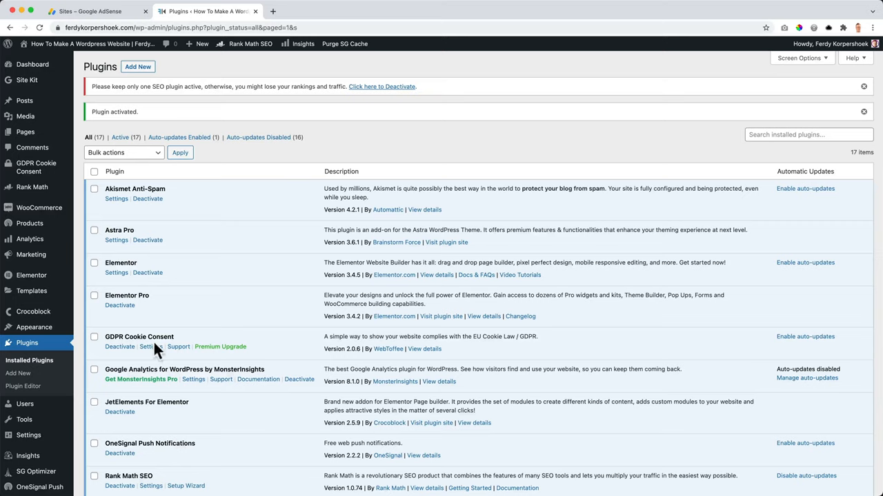
pyautogui.click(146, 346)
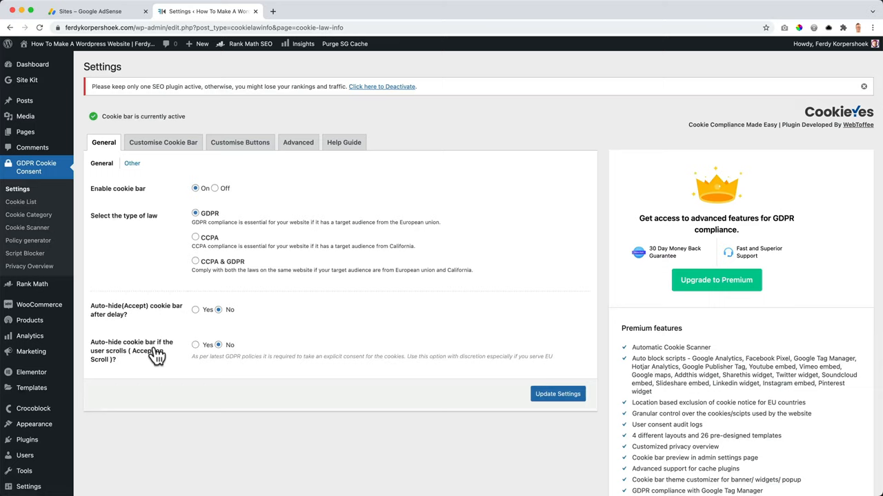
# Set the cookie bar's law type to CCPA & GDPR, then return to the AdSense tab
pyautogui.click(196, 262)
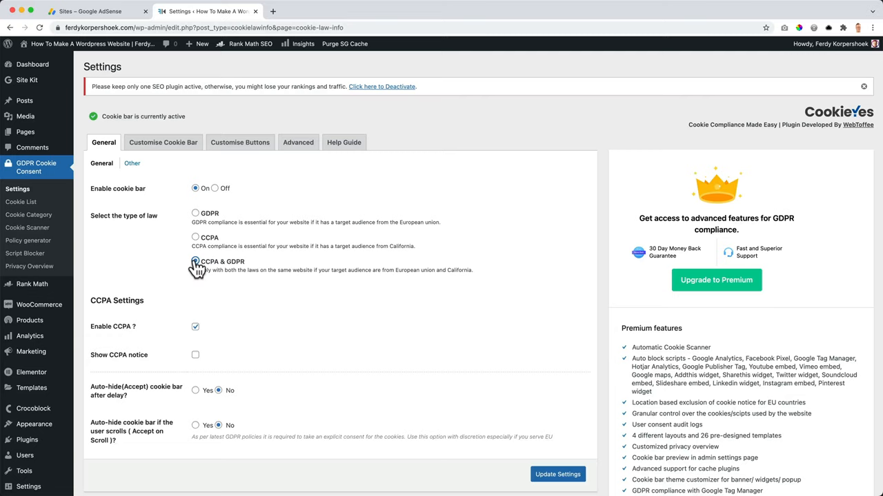
pyautogui.scroll(-3)
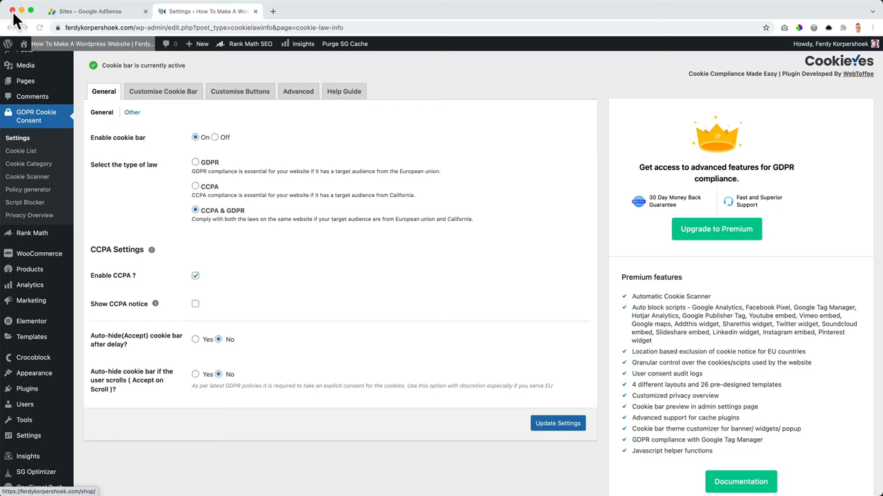
pyautogui.click(97, 11)
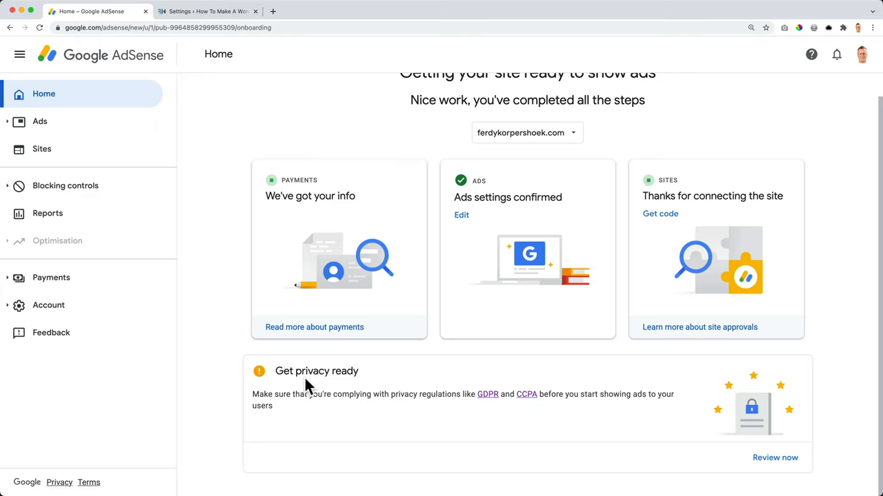
pyautogui.moveTo(566, 394)
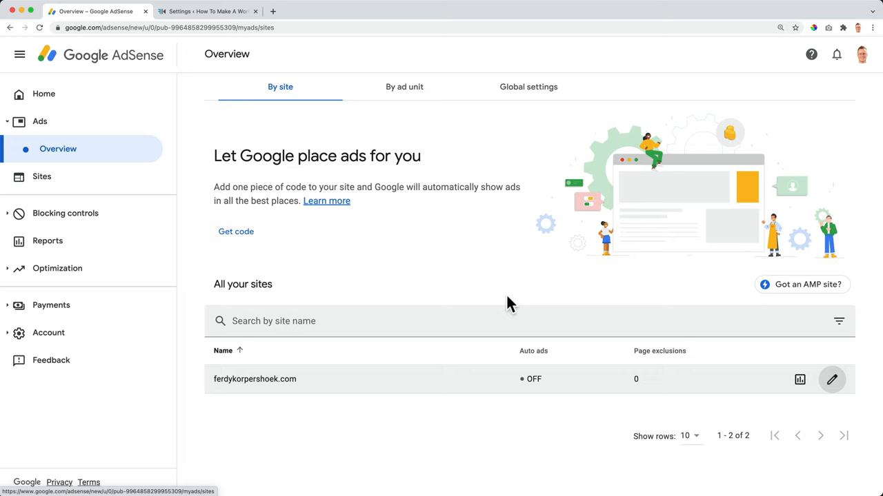
# Open the website's ad settings from All your sites, showing Auto ads on
pyautogui.click(831, 380)
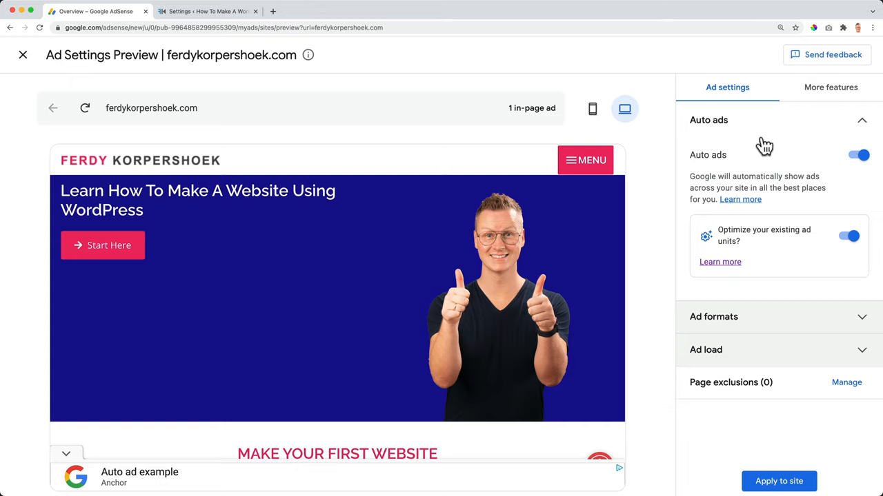
# Under More features enable the GDPR consent message, inspect the privacy policy URL, then leave the preview
pyautogui.click(830, 86)
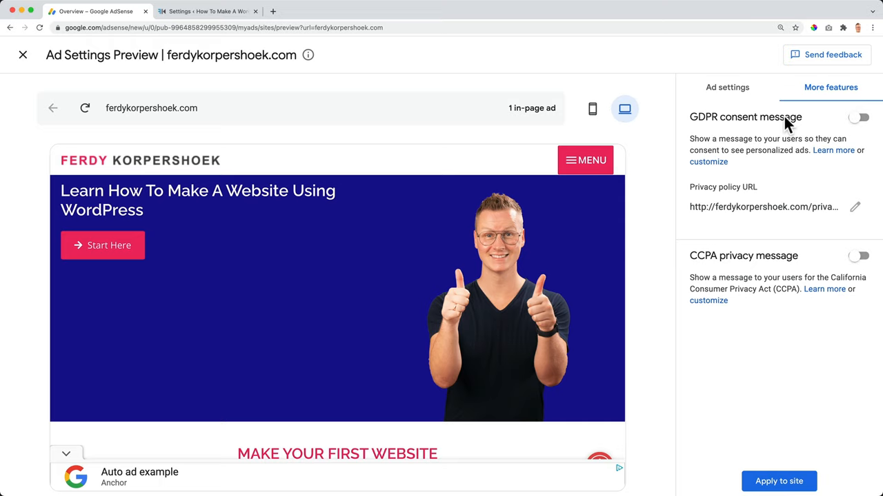
pyautogui.moveTo(742, 125)
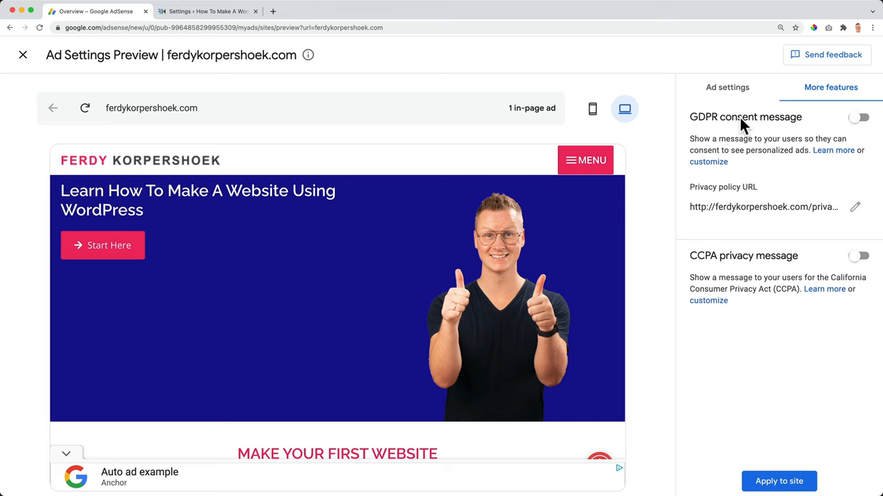
pyautogui.click(858, 117)
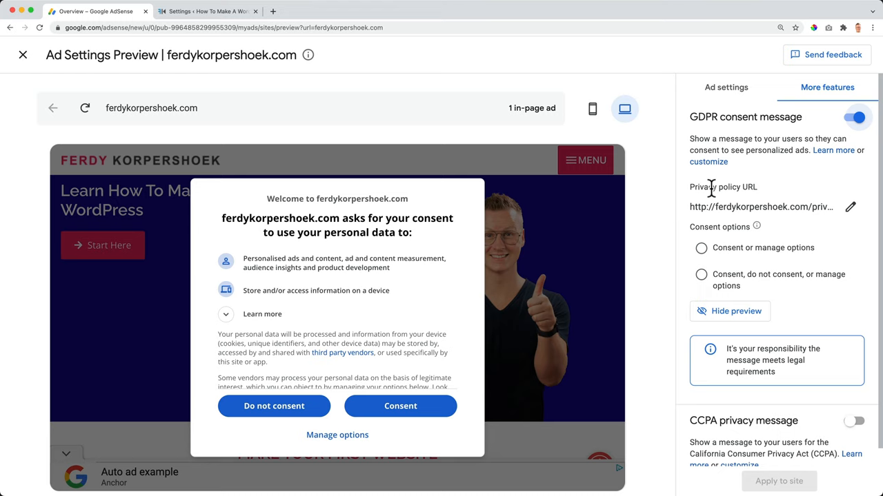
pyautogui.click(850, 207)
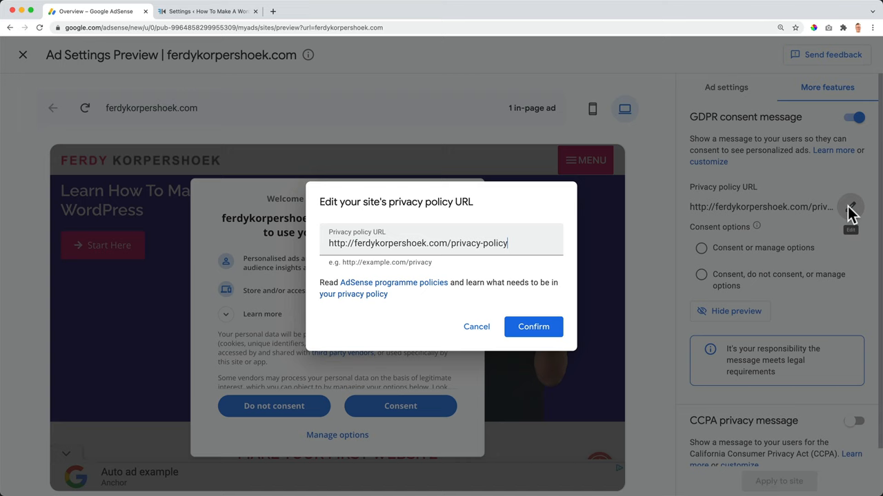
pyautogui.click(367, 242)
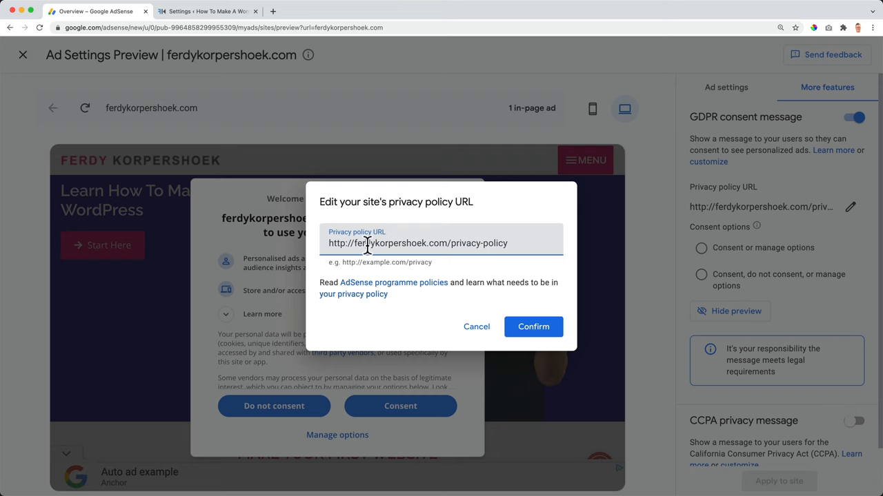
pyautogui.click(532, 326)
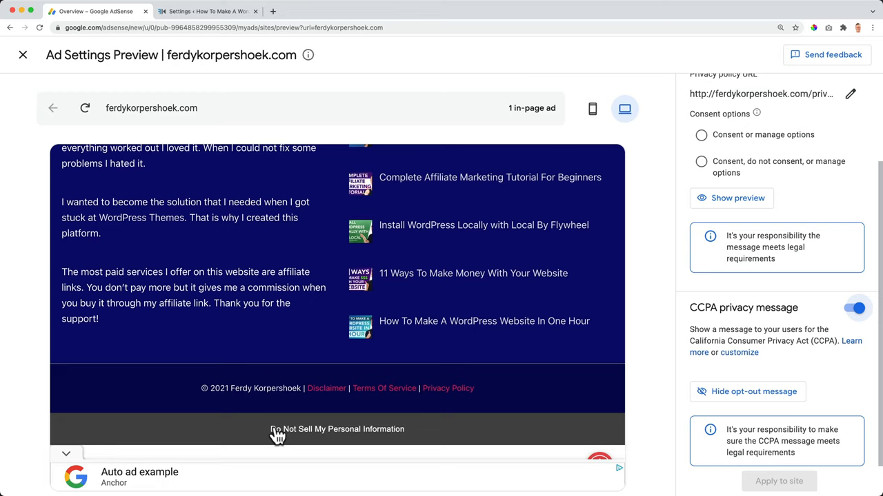
pyautogui.moveTo(314, 433)
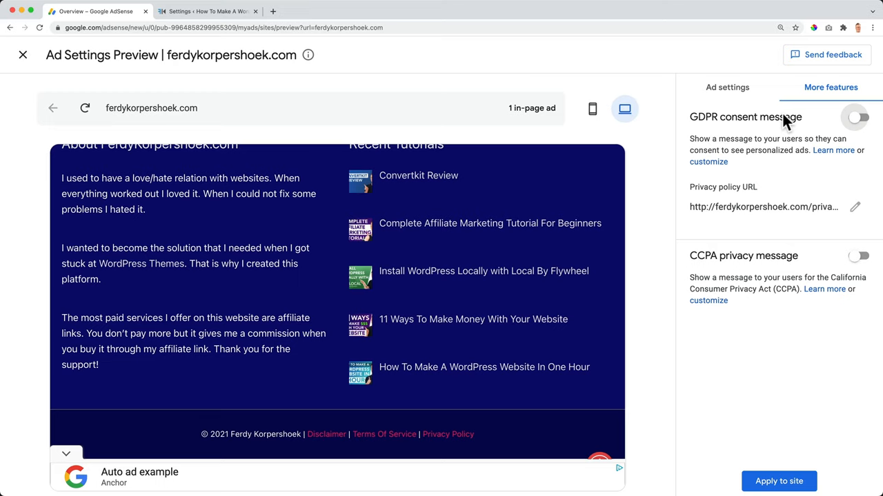
pyautogui.click(22, 55)
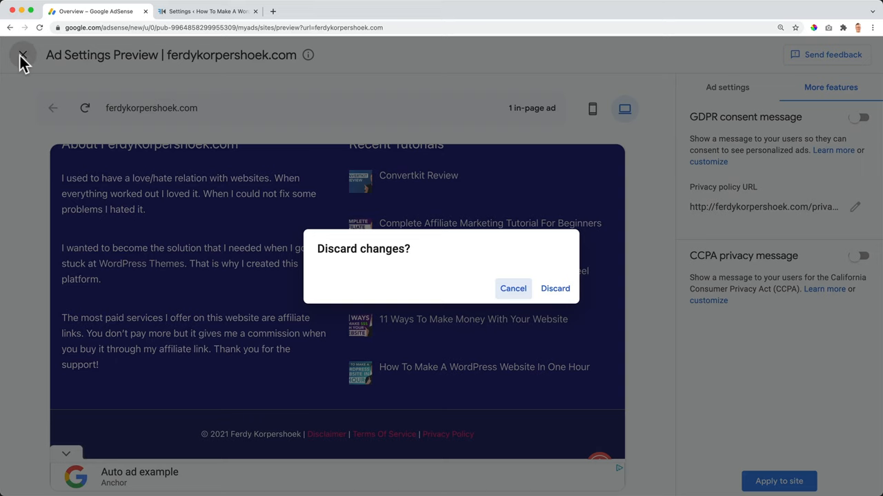
# Discard the unsaved ad setting changes in the Discard changes? dialog
pyautogui.click(555, 288)
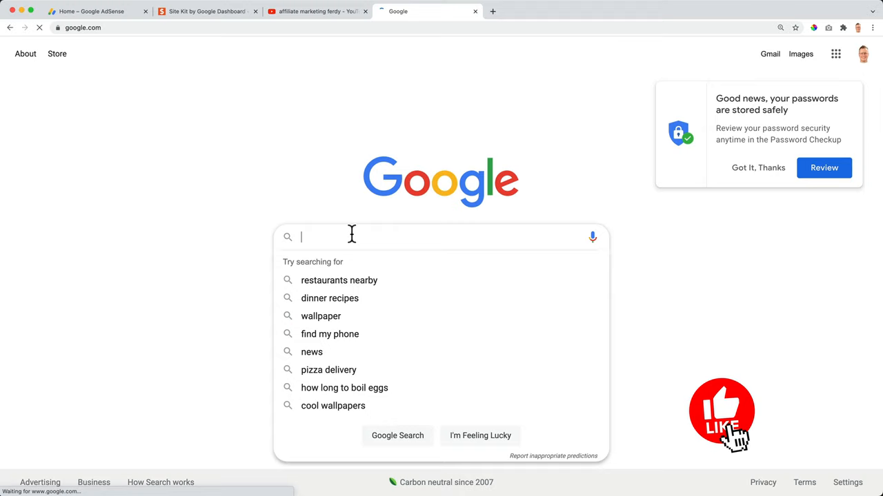
# Search Google for 'google adsense privacy policy generator' and open the TermsFeed result
pyautogui.write('google adsense provac')
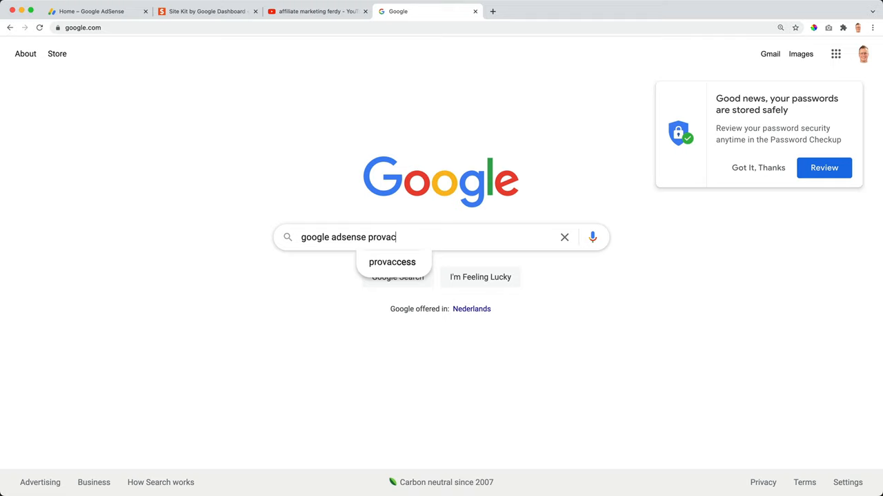
pyautogui.click(398, 276)
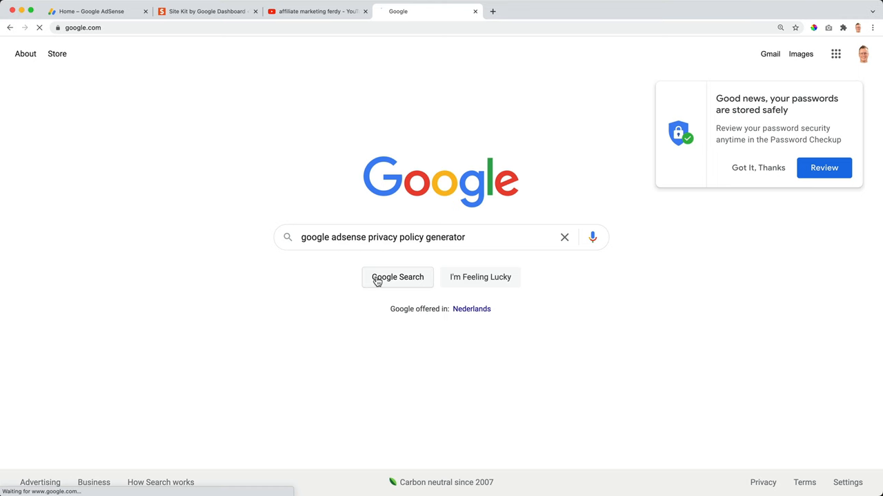
pyautogui.click(397, 275)
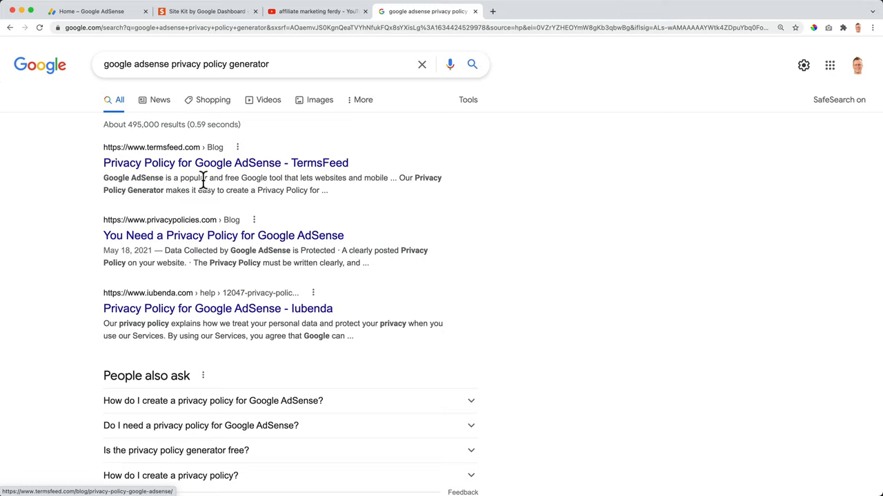
pyautogui.click(226, 163)
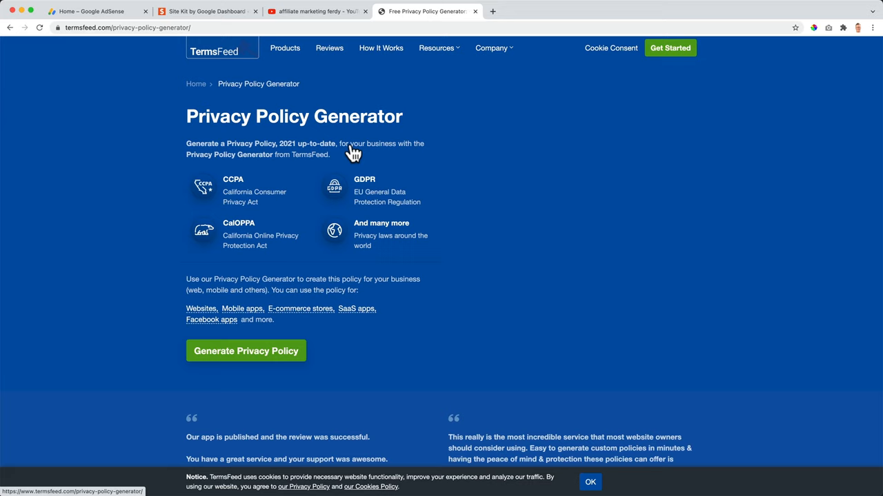
pyautogui.click(245, 351)
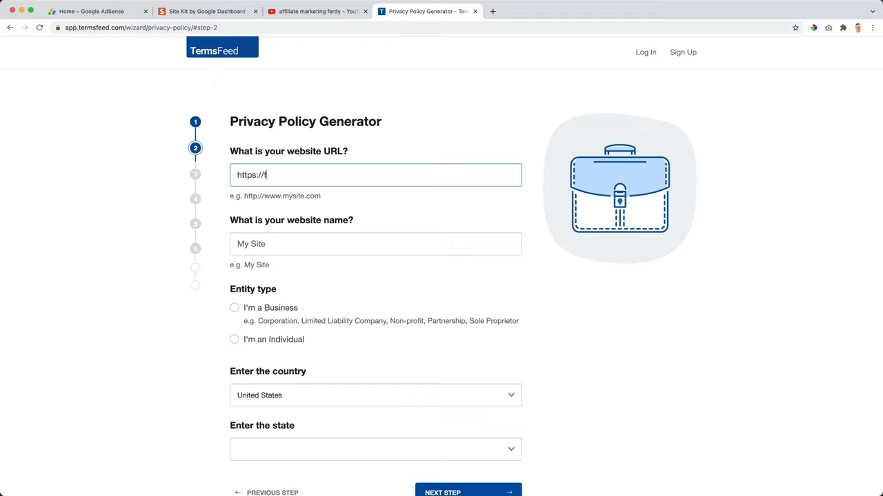
pyautogui.write('How To Make A Website 2')
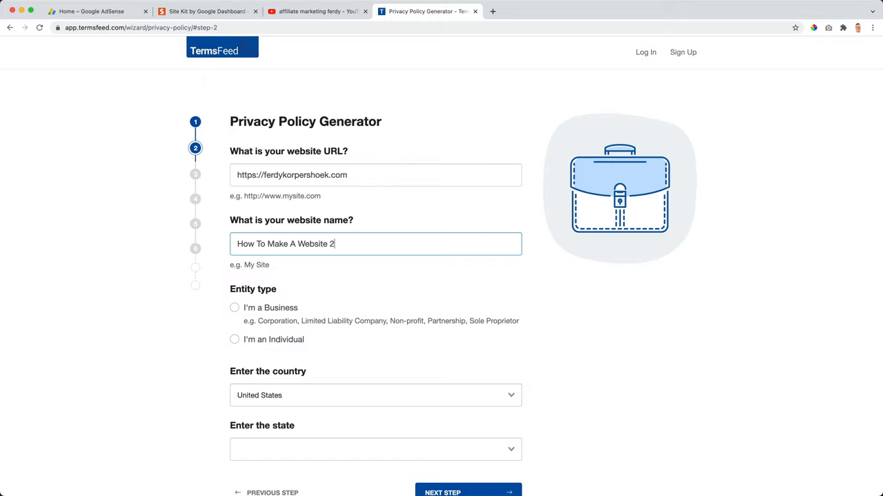
pyautogui.press('Backspace')
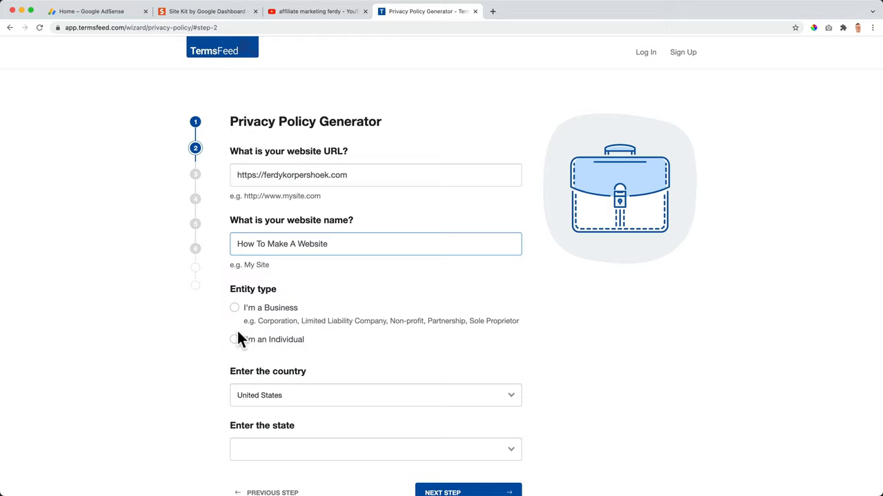
pyautogui.click(235, 307)
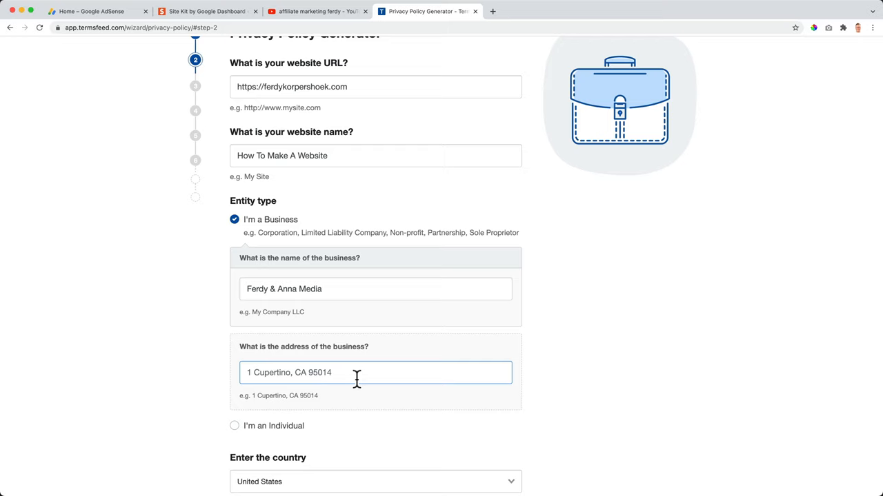
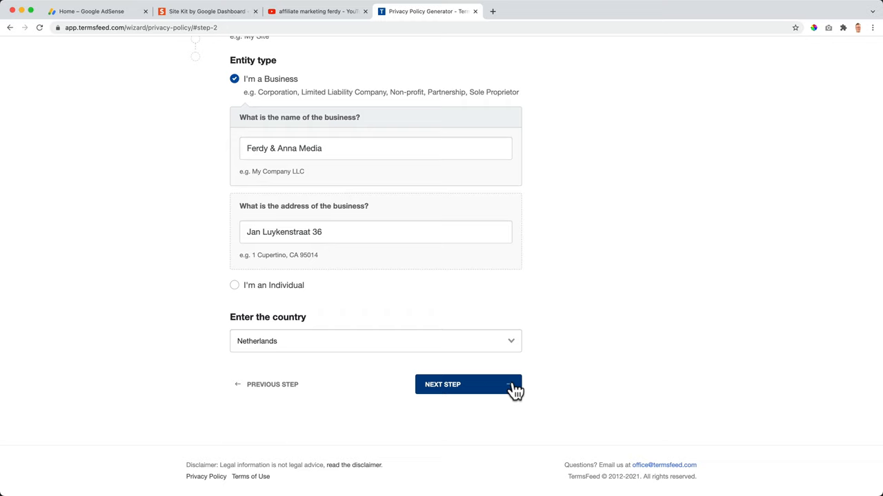
pyautogui.click(468, 384)
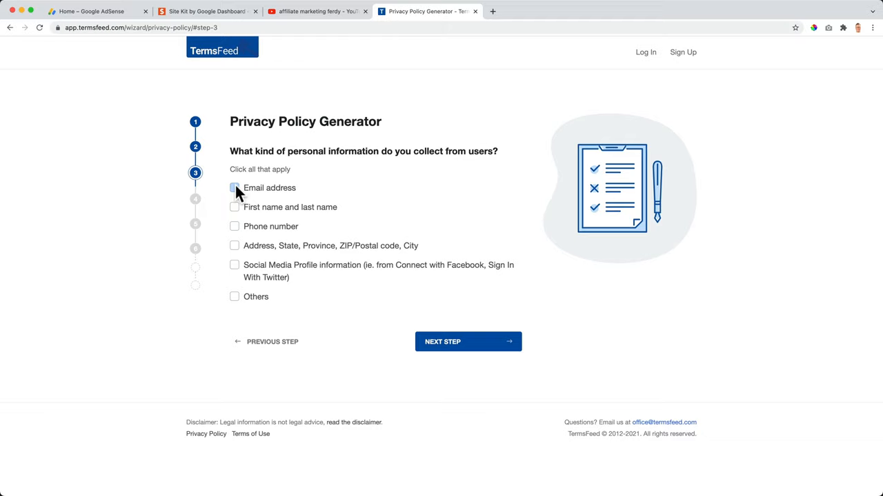
pyautogui.click(234, 265)
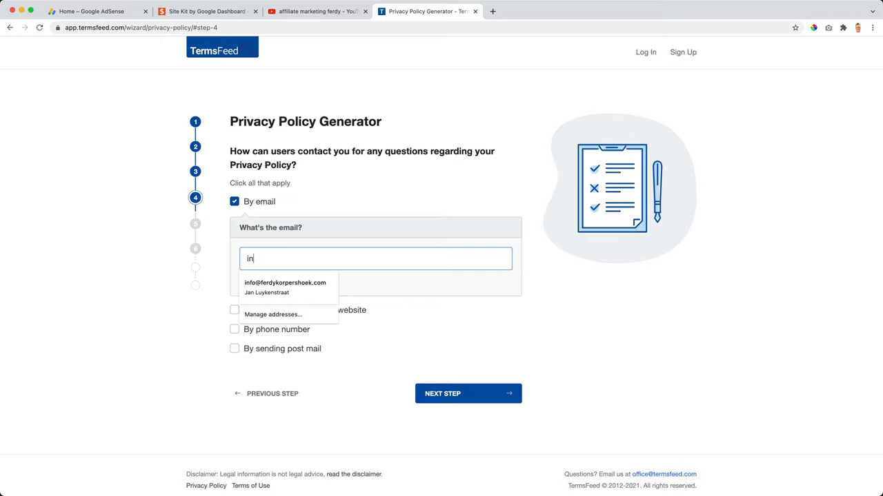
pyautogui.click(467, 393)
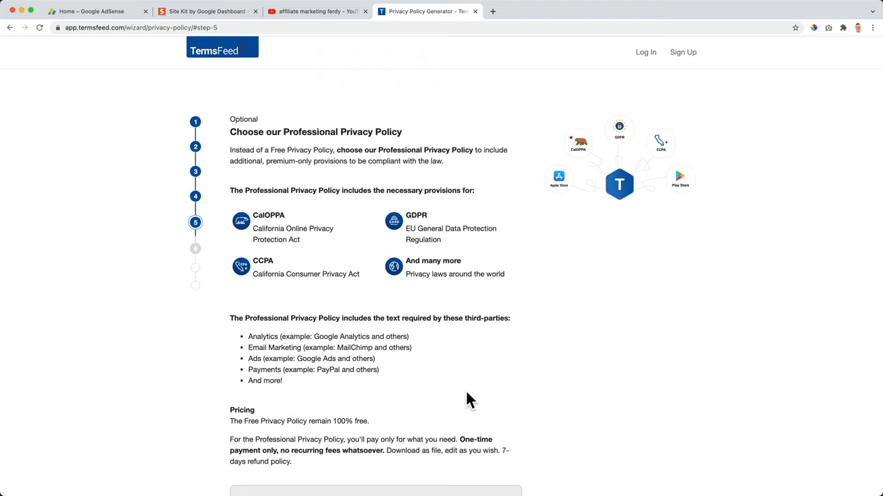
pyautogui.scroll(-3)
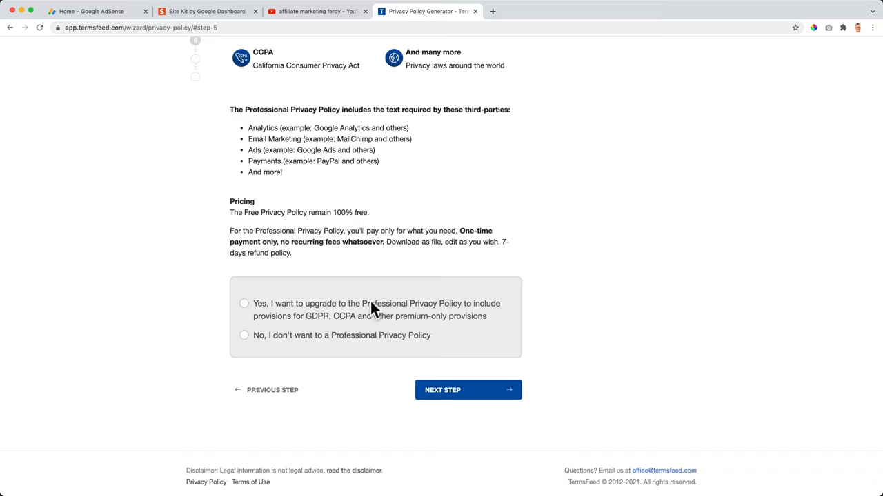
pyautogui.click(467, 389)
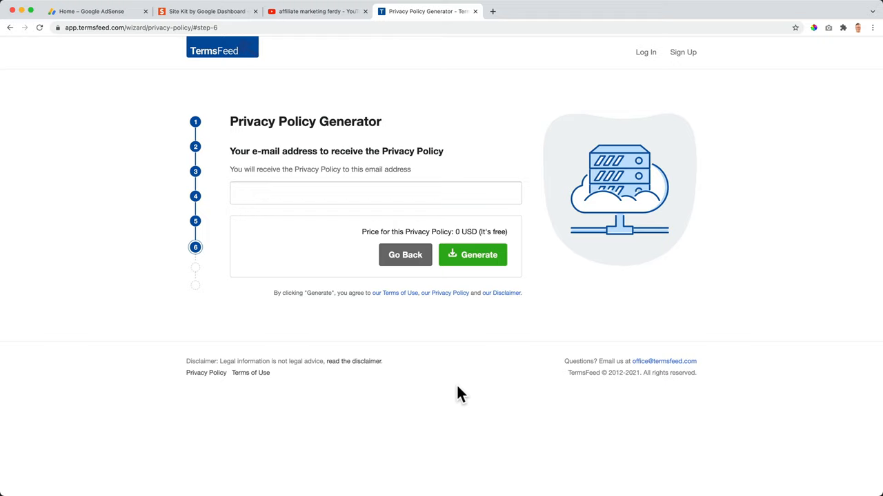
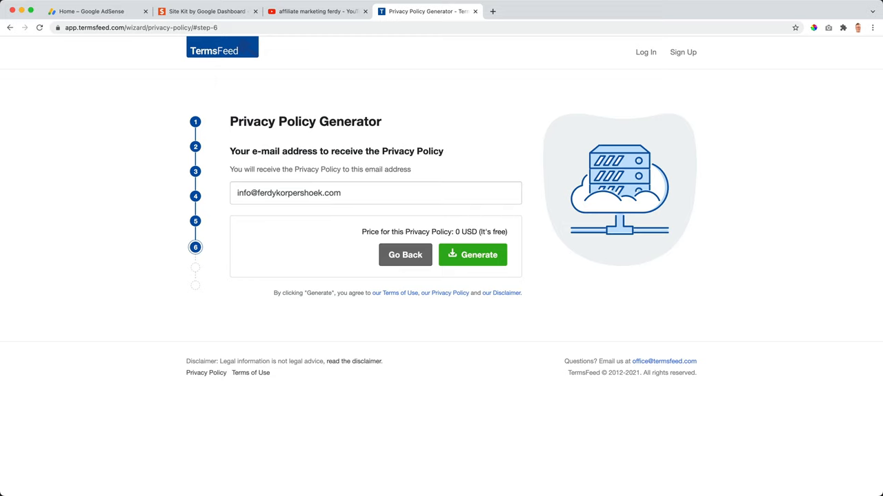
pyautogui.click(472, 254)
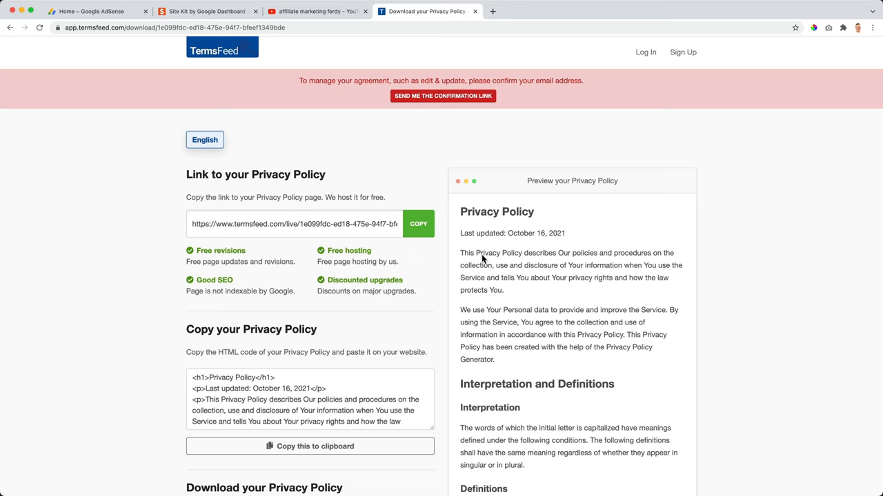
# Copy the generated privacy policy's HTML code to the clipboard
pyautogui.click(309, 447)
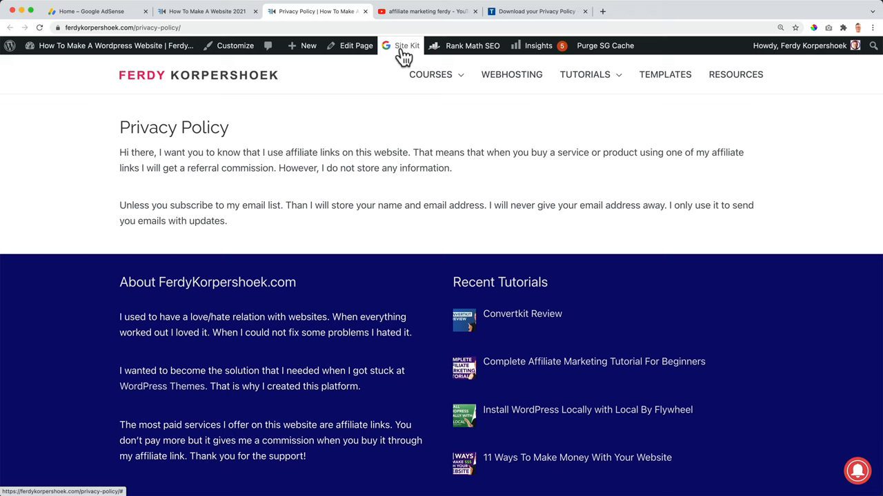
# Add the generated TermsFeed policy HTML below the existing Privacy Policy text and update the page
pyautogui.click(356, 46)
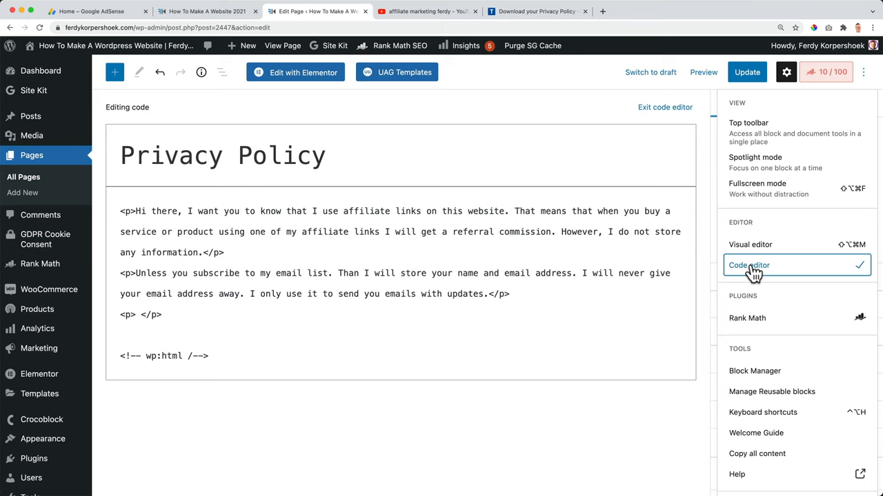
pyautogui.click(747, 72)
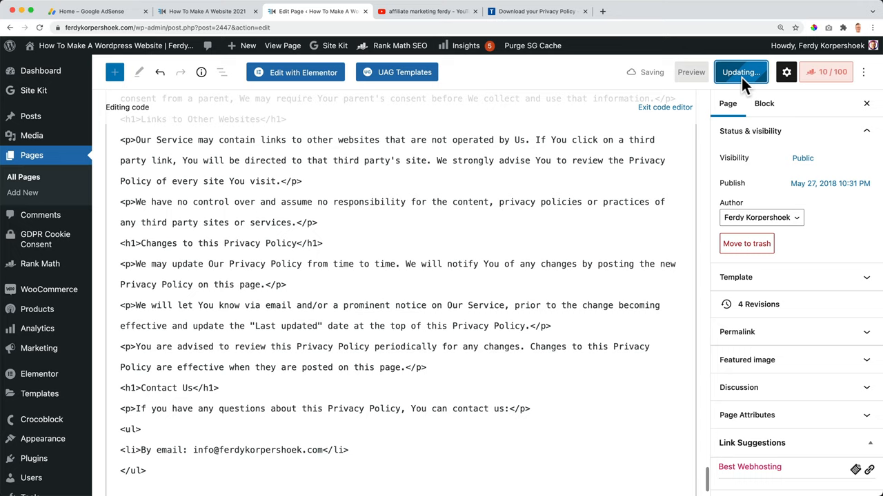
pyautogui.click(740, 72)
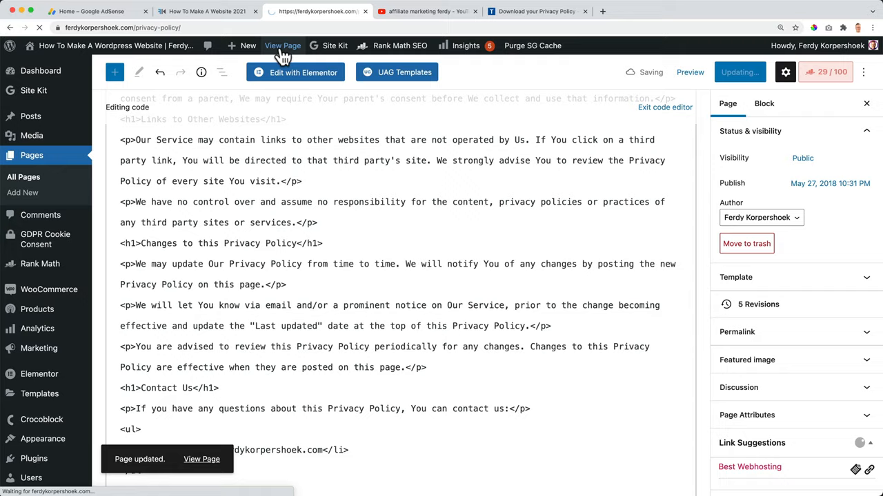
# Review the published Privacy Policy page and the homepage footer's Privacy Policy link
pyautogui.click(281, 46)
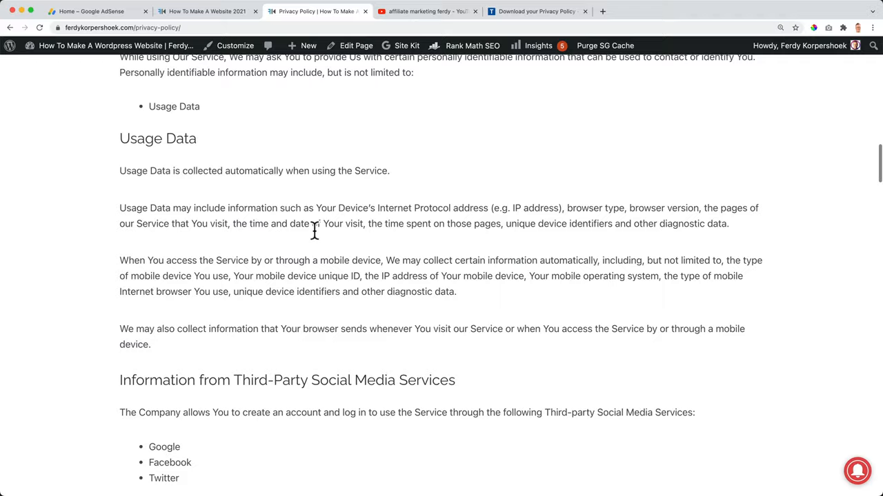
pyautogui.scroll(-3)
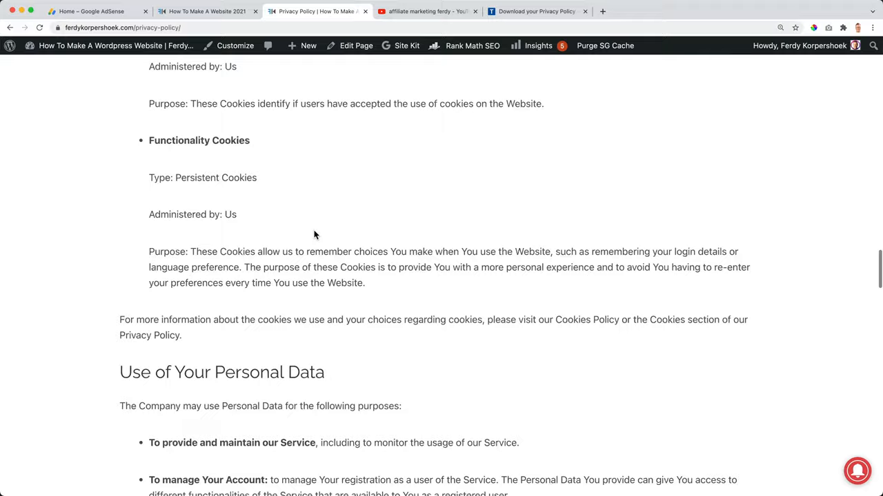
pyautogui.scroll(3)
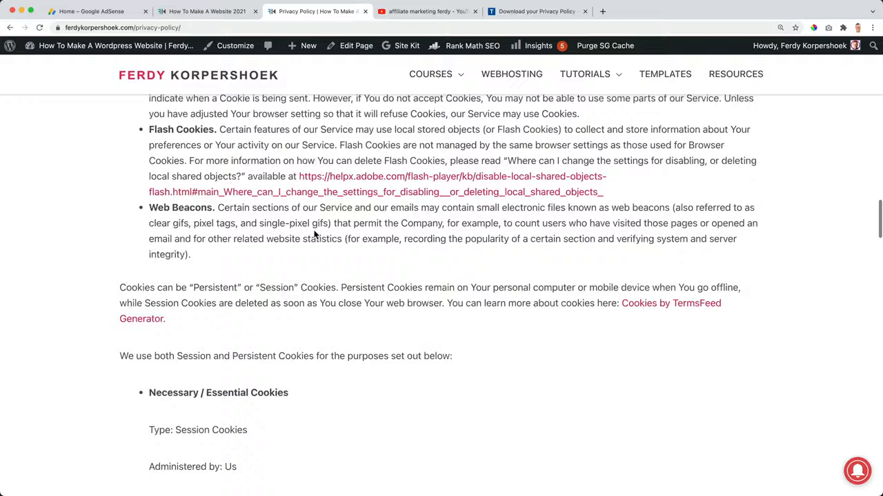
pyautogui.scroll(3)
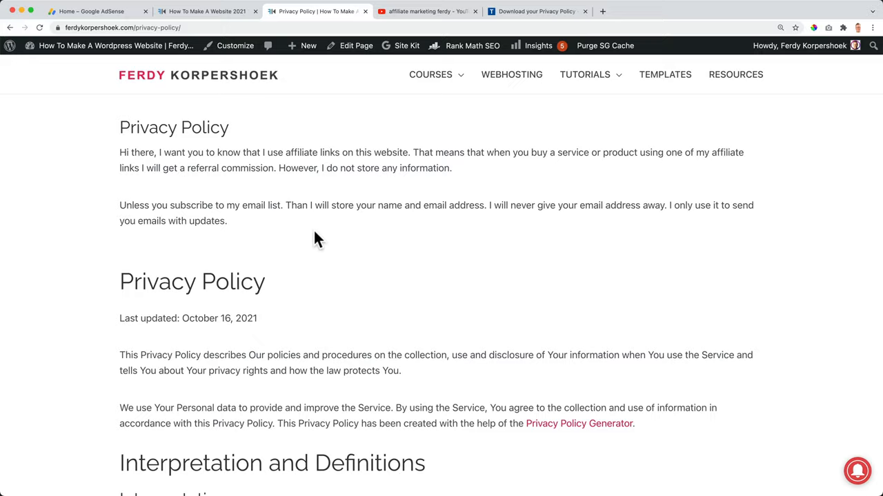
pyautogui.scroll(-3)
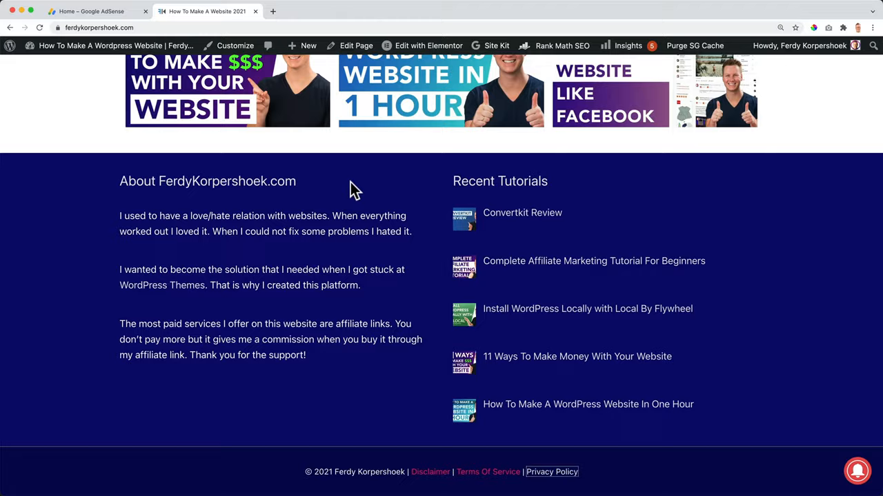
# Check the site's getting-ready status on AdSense Sites, then load google.com/adsense/start
pyautogui.click(97, 11)
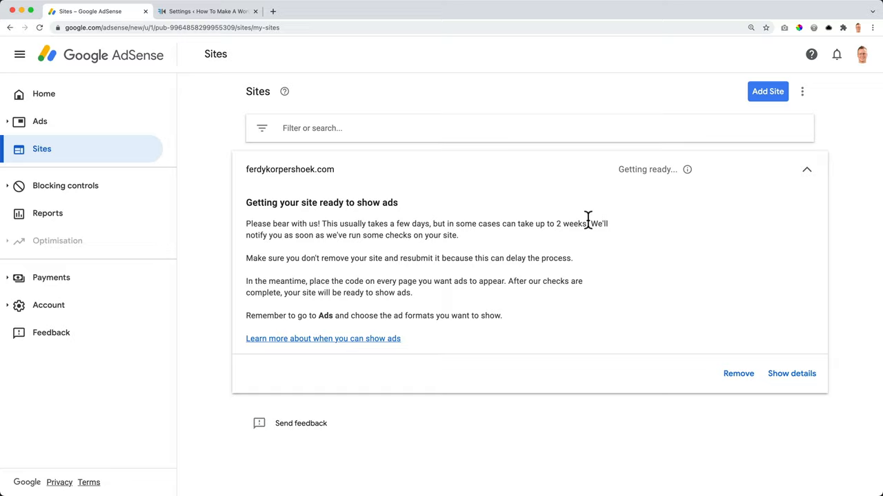
pyautogui.click(103, 27)
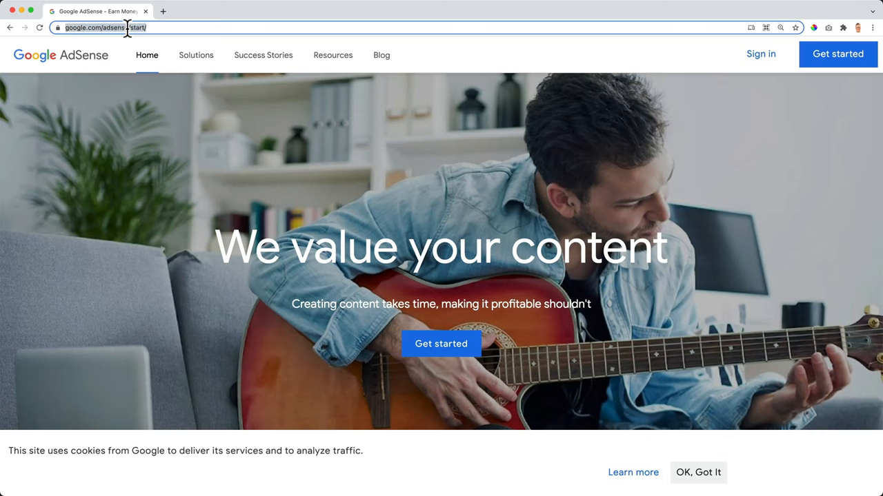
pyautogui.click(762, 53)
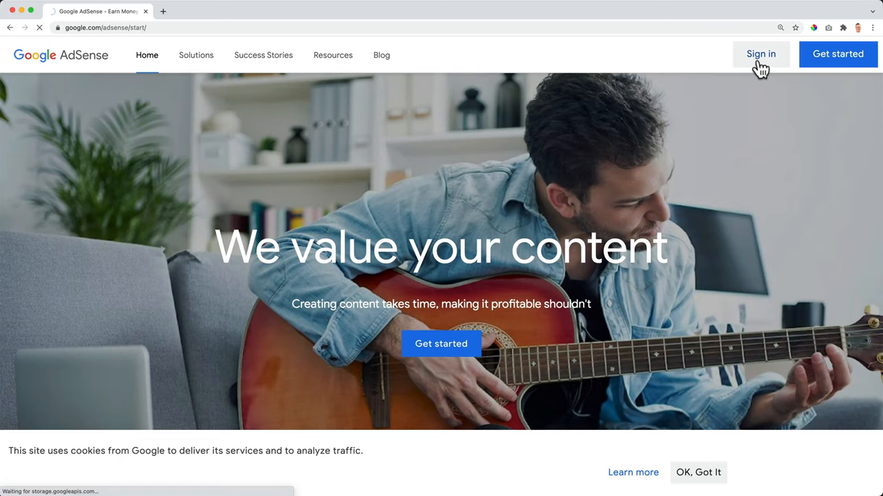
# Sign back into AdSense and view the ads.txt earnings-at-risk warning for the site
pyautogui.click(761, 54)
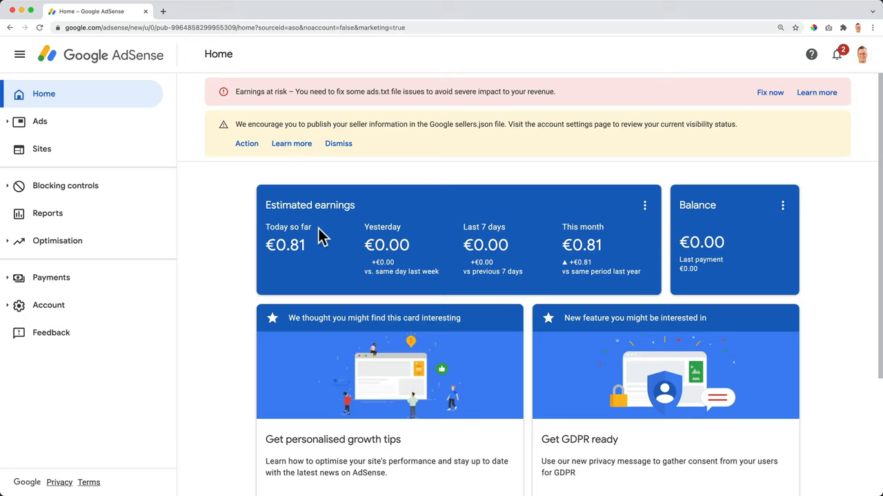
pyautogui.click(41, 149)
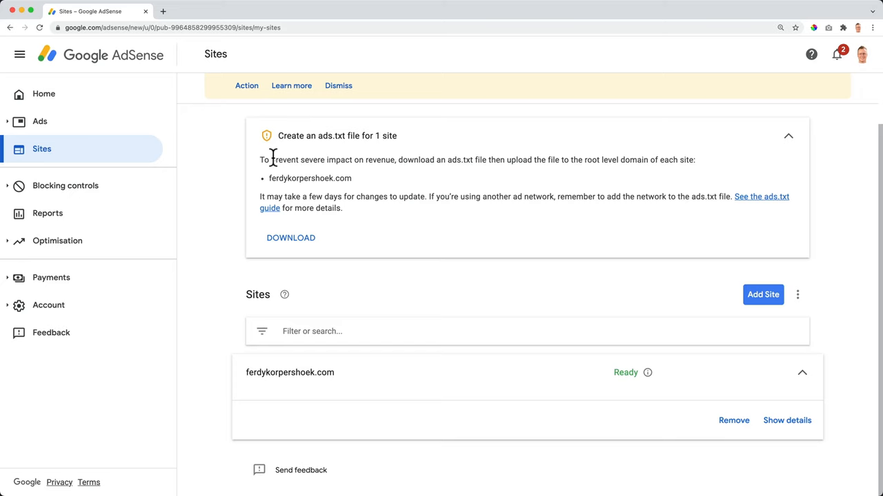
pyautogui.moveTo(407, 157)
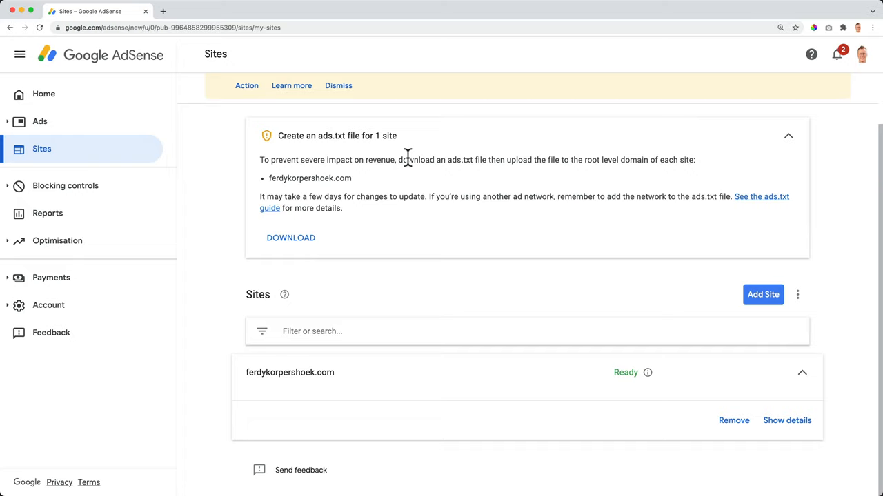
pyautogui.moveTo(674, 160)
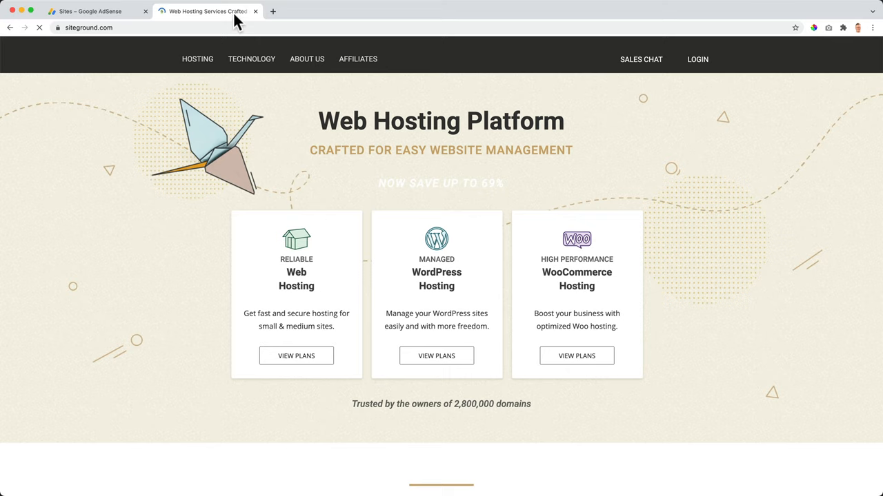
# Upload ads.txt from Downloads into the site's public_html folder via SiteGround File Manager
pyautogui.click(96, 11)
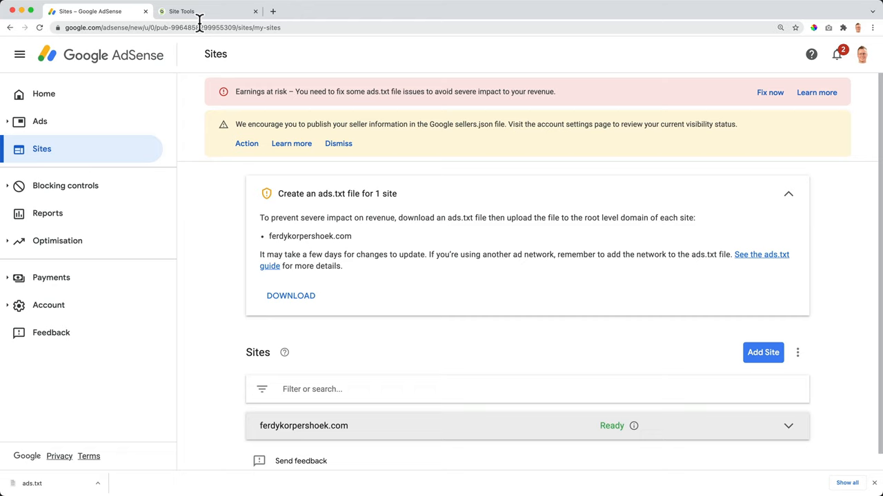
pyautogui.click(204, 11)
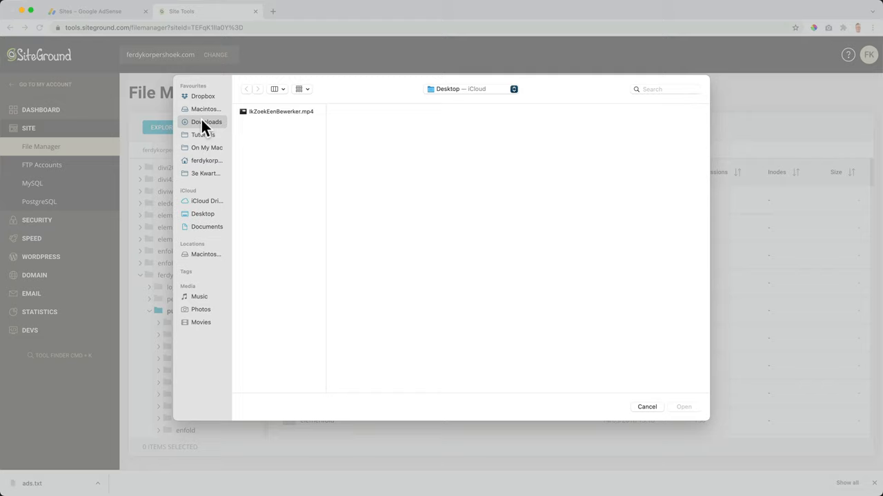
pyautogui.click(684, 407)
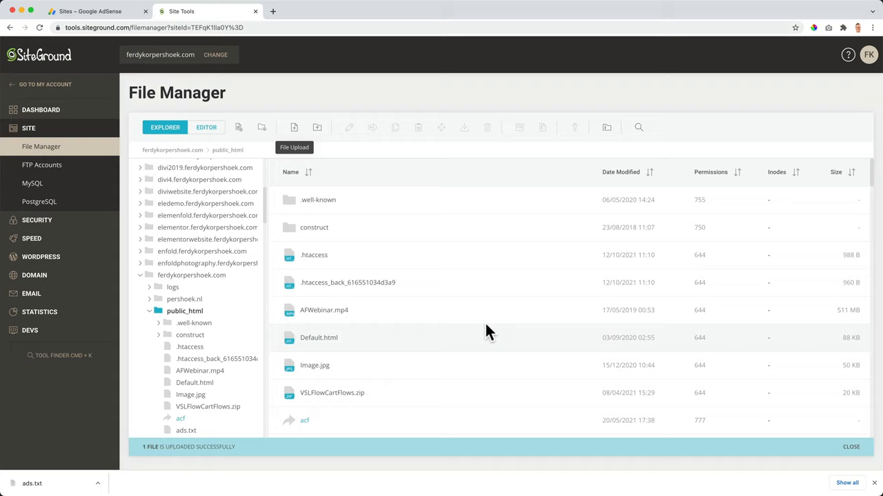
pyautogui.scroll(-3)
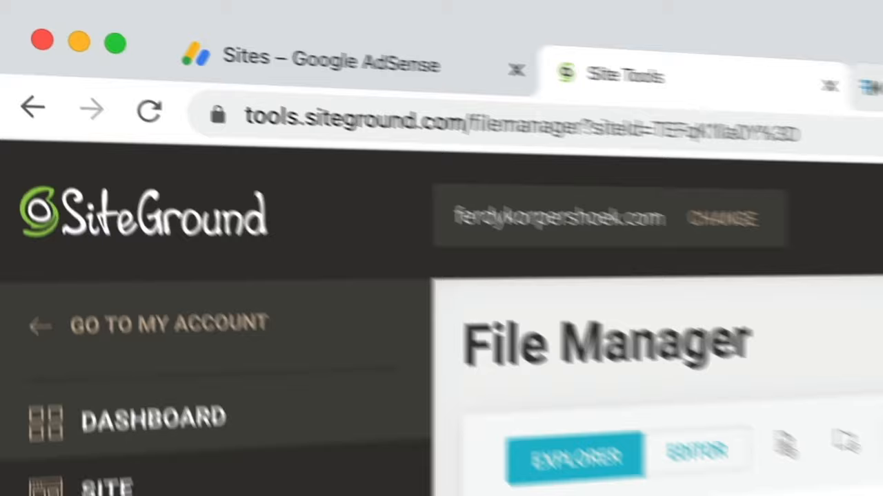
# Set seller information visibility to Transparent with business domain ferdykorpershoek.com
pyautogui.click(97, 11)
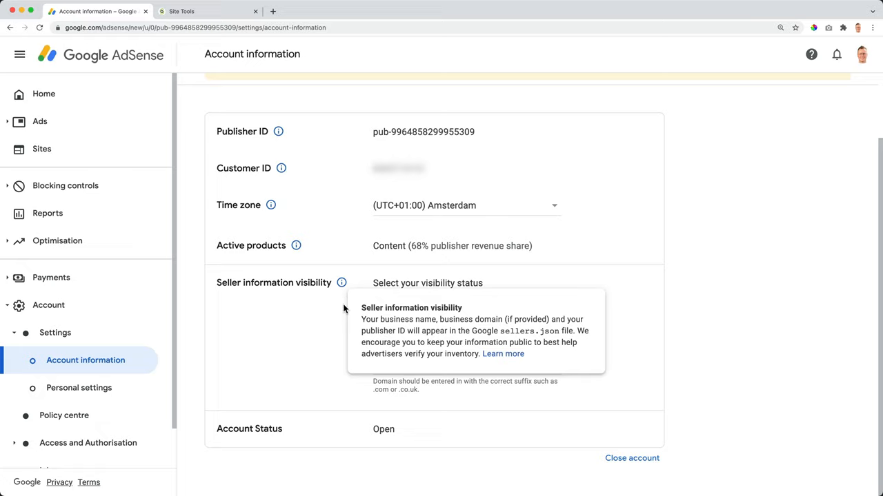
pyautogui.click(383, 325)
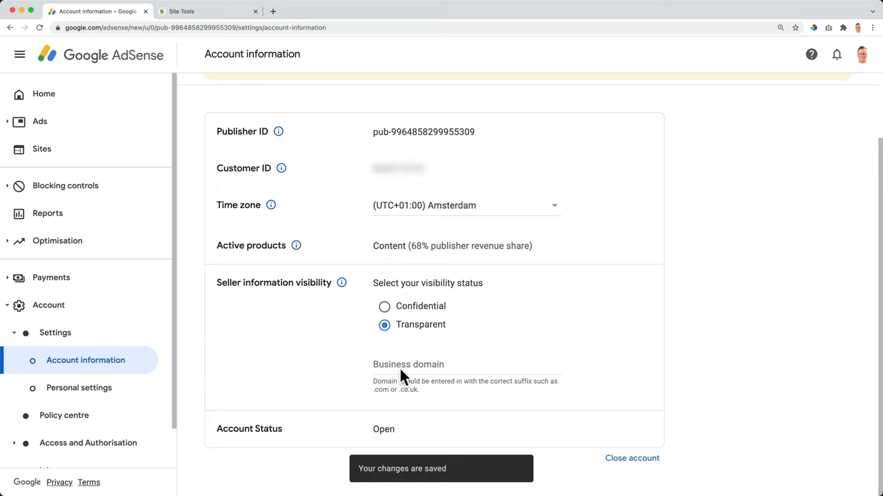
pyautogui.write('ferdykorpershoek.com')
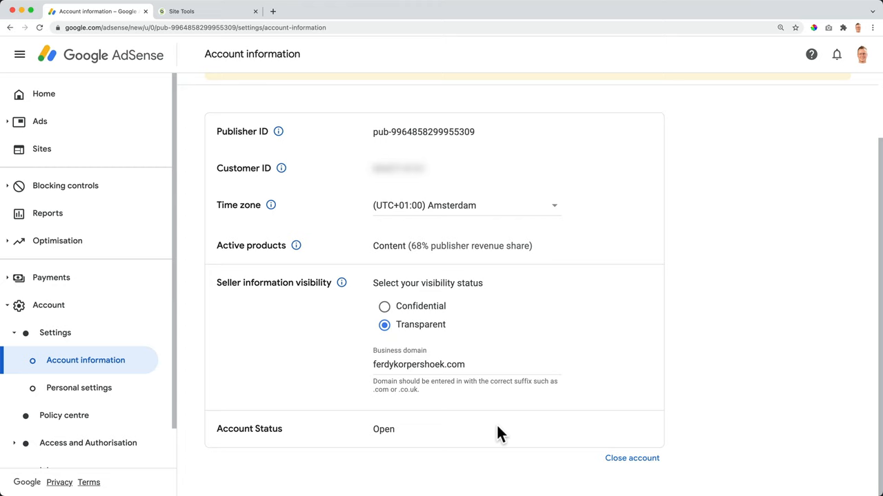
pyautogui.click(44, 93)
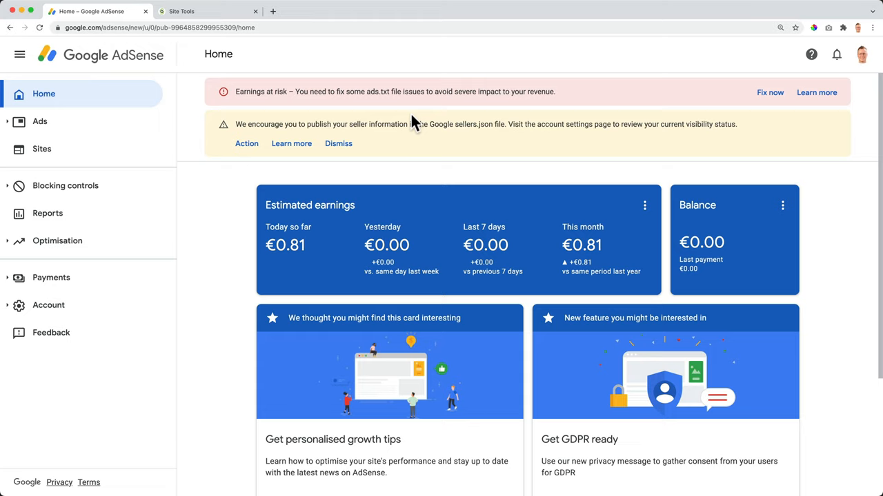
pyautogui.click(245, 144)
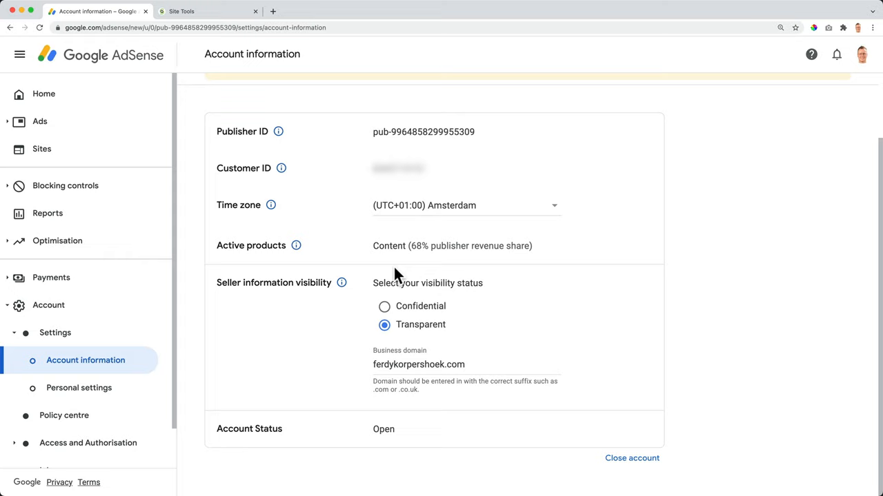
pyautogui.moveTo(411, 245)
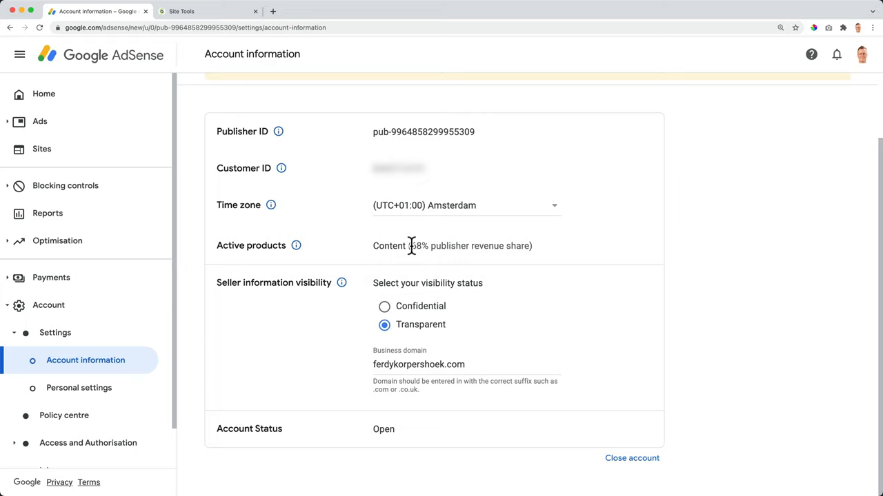
pyautogui.moveTo(414, 245)
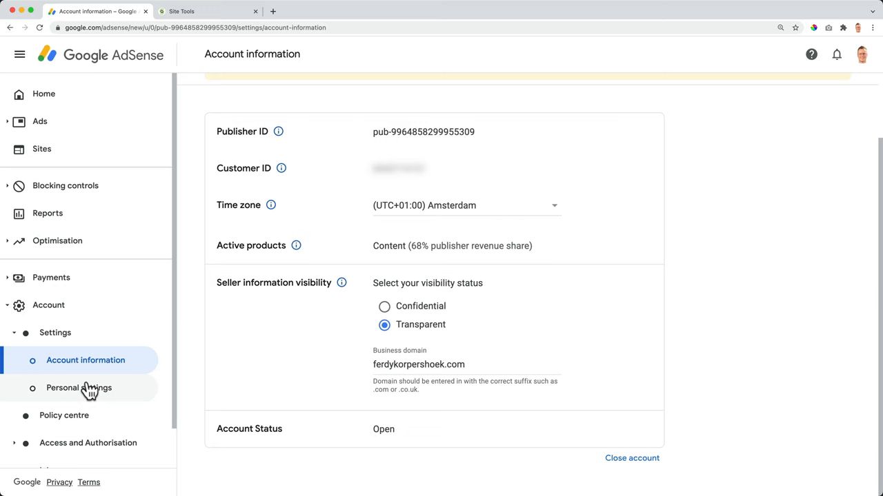
# Review email preferences and English (United States) display language, and save personal settings
pyautogui.click(79, 388)
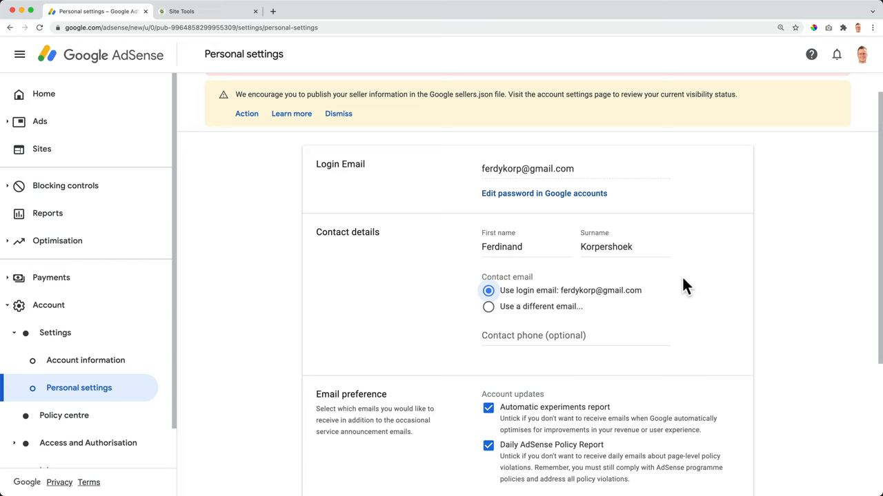
pyautogui.scroll(-3)
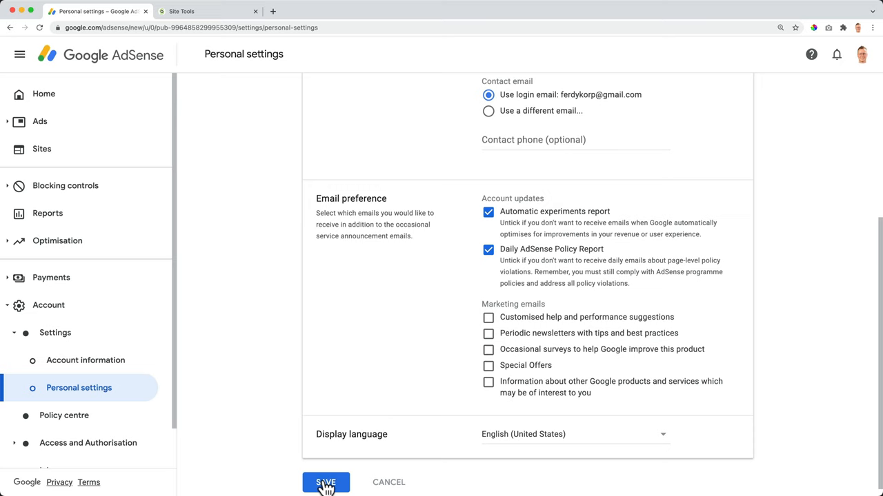
pyautogui.click(326, 483)
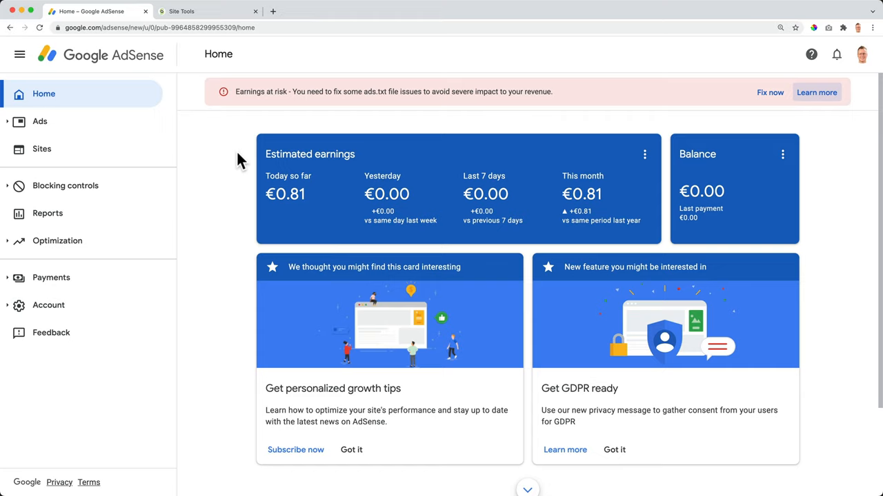
# Inspect the site's details, check ads on the website's pages, and return to AdSense Home
pyautogui.click(41, 149)
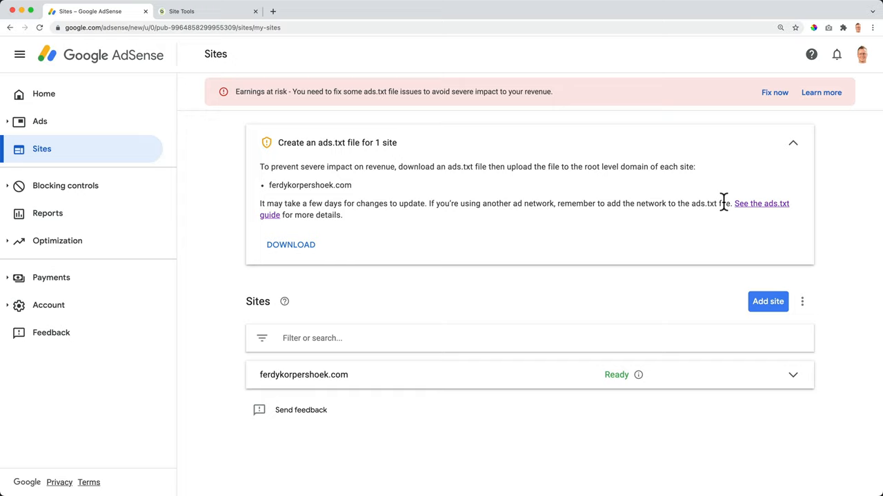
pyautogui.click(793, 375)
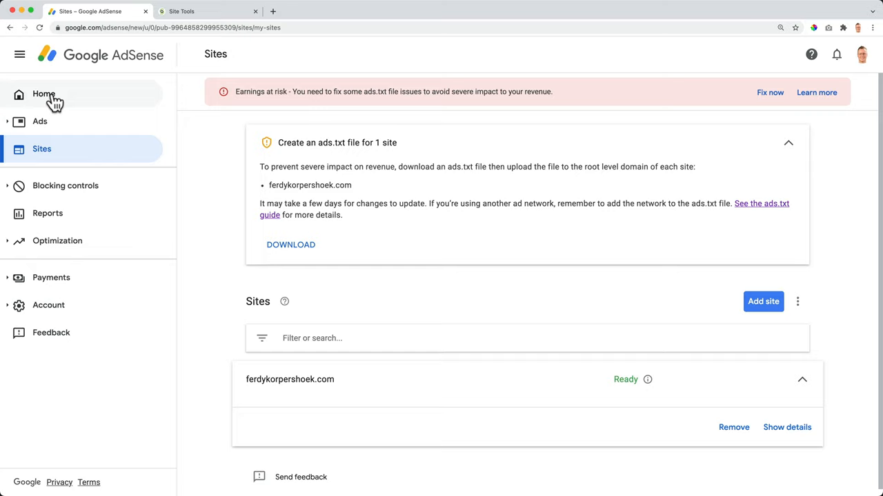
pyautogui.click(207, 11)
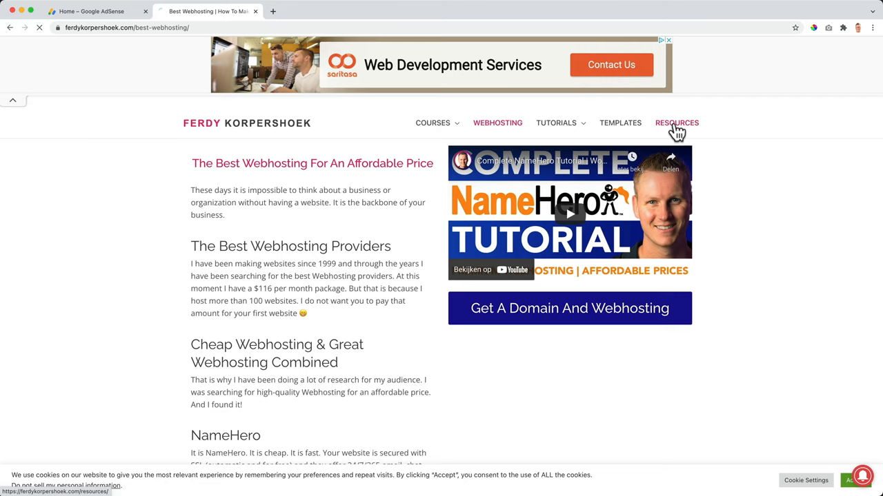
pyautogui.click(676, 123)
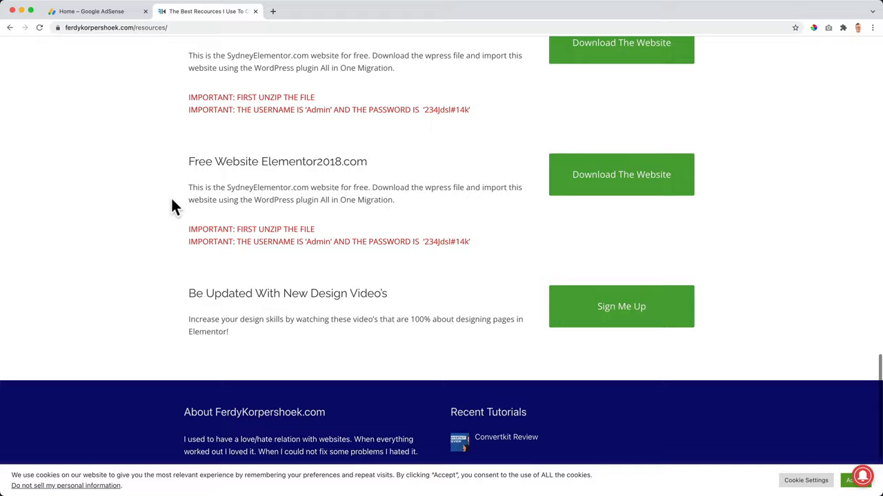
pyautogui.click(90, 11)
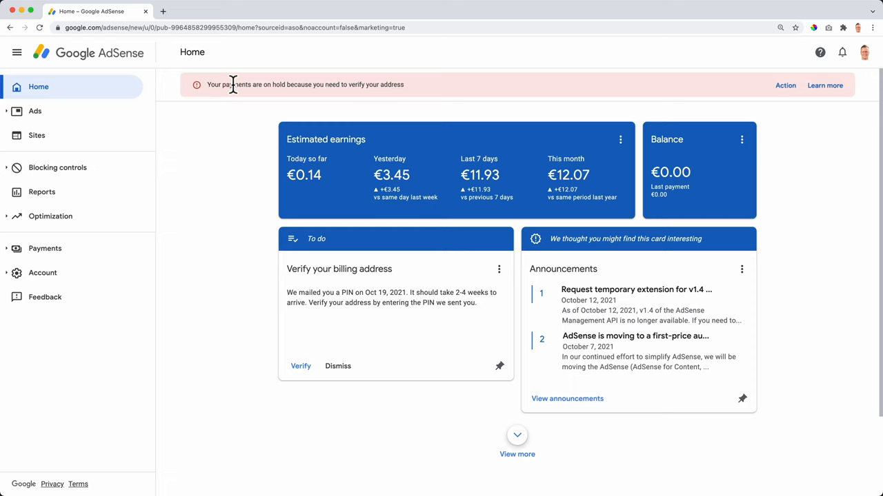
pyautogui.moveTo(315, 85)
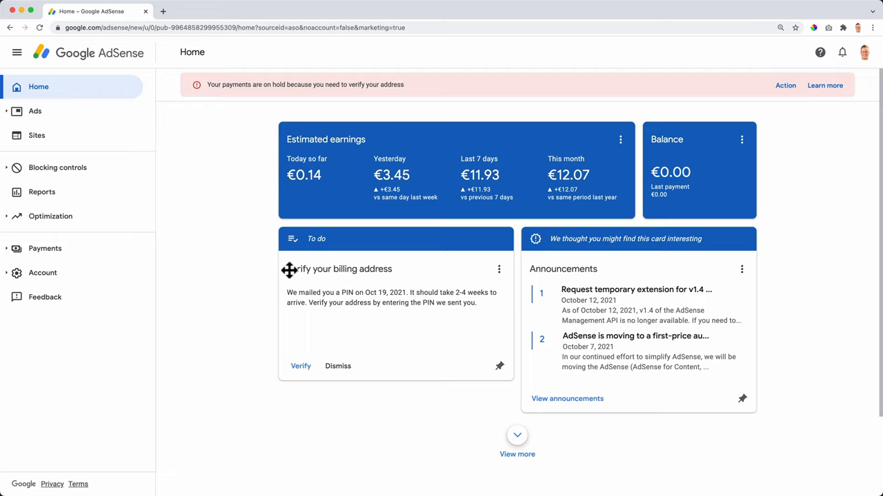
pyautogui.moveTo(456, 303)
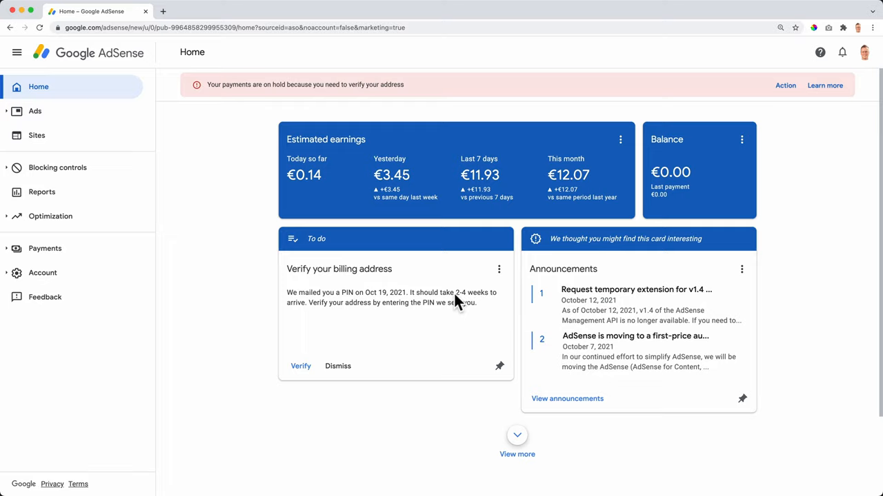
# Start billing address verification from the Home card and enter the mailed PIN
pyautogui.click(300, 365)
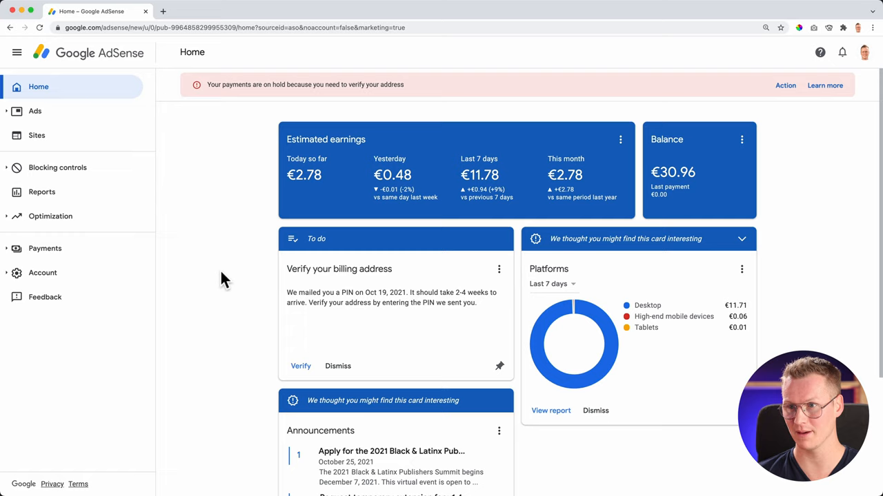
pyautogui.moveTo(210, 312)
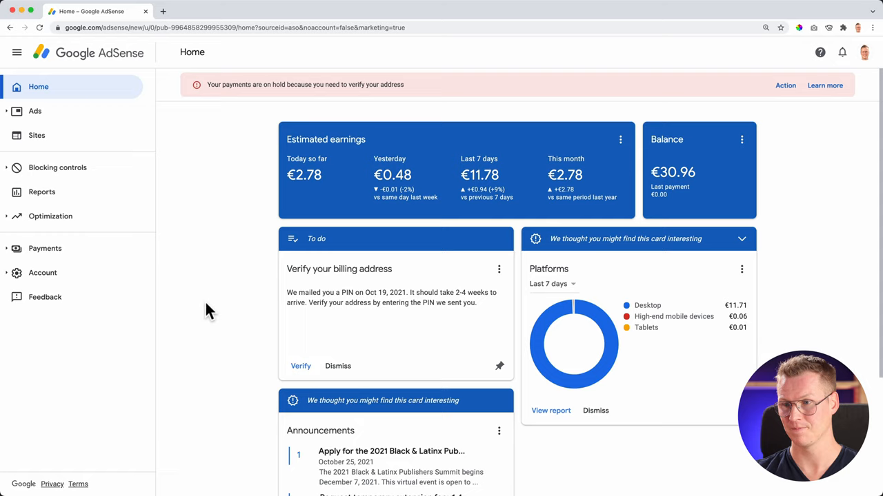
pyautogui.moveTo(406, 297)
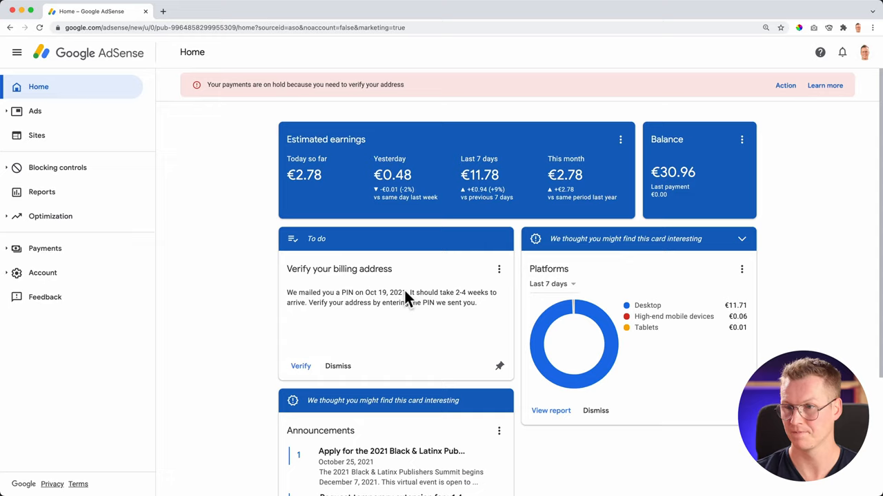
pyautogui.click(300, 367)
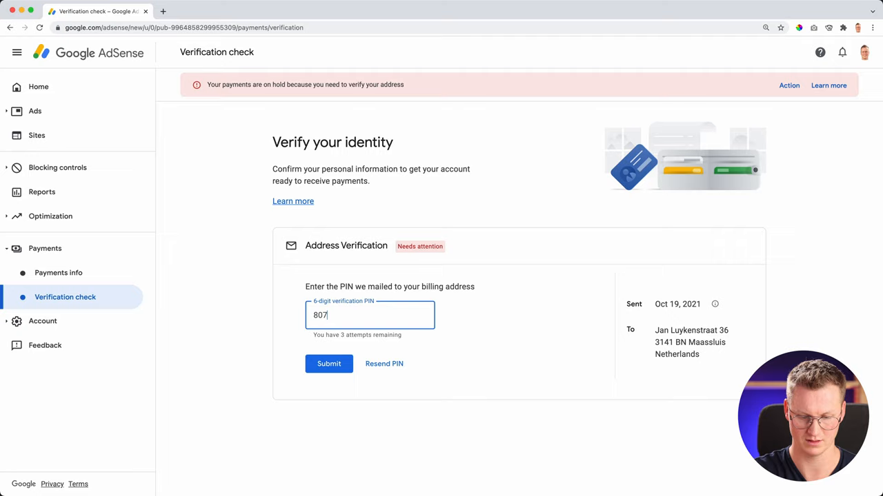
# Submit the mailed PIN so Address Verification shows Completed, then return Home
pyautogui.click(328, 364)
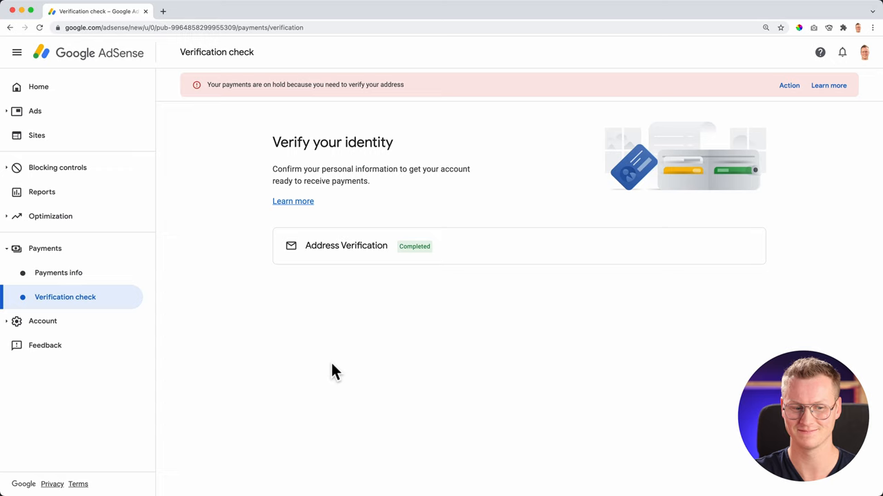
pyautogui.click(39, 85)
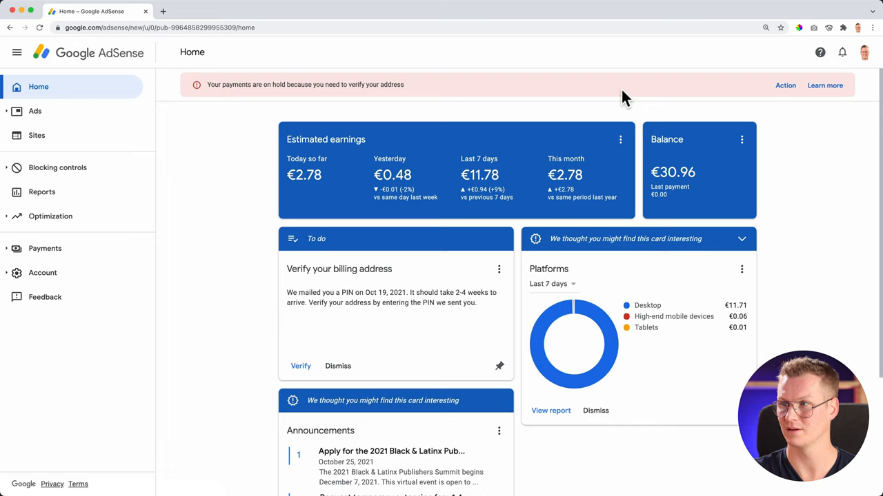
pyautogui.moveTo(232, 325)
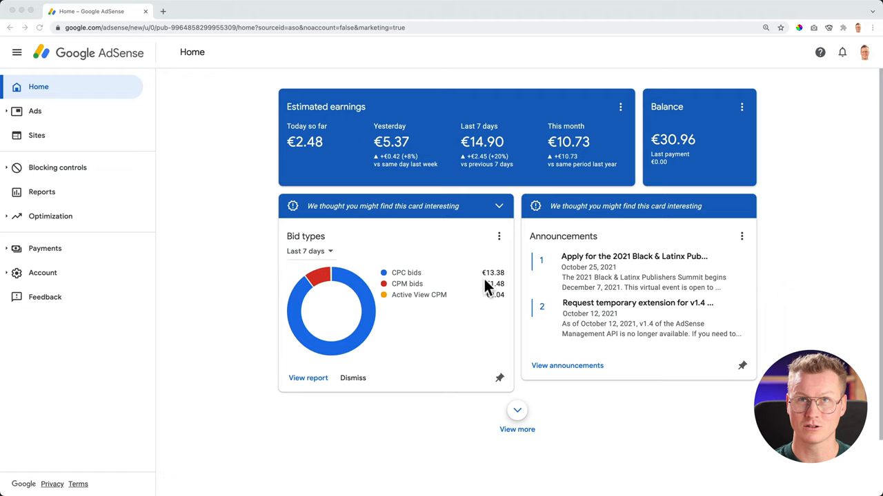
pyautogui.moveTo(668, 145)
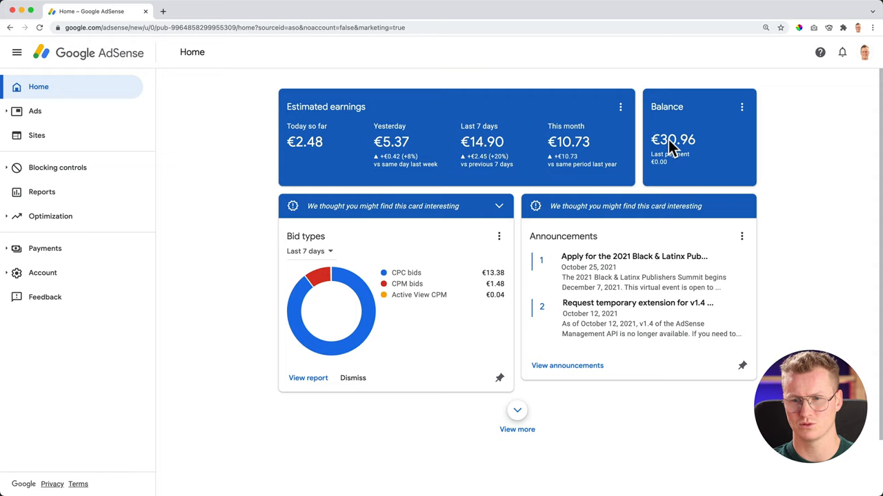
# View Payments info showing €30.96 earned, 44% of the €70.00 payout threshold
pyautogui.click(44, 248)
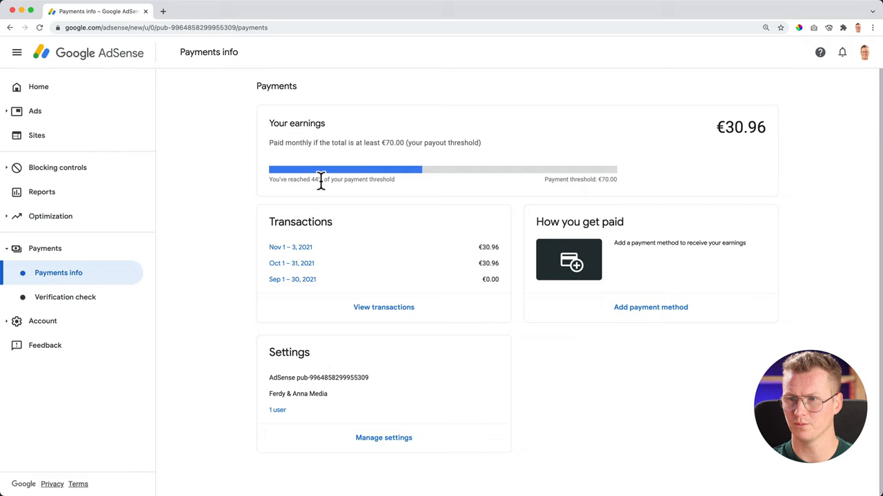
pyautogui.moveTo(601, 179)
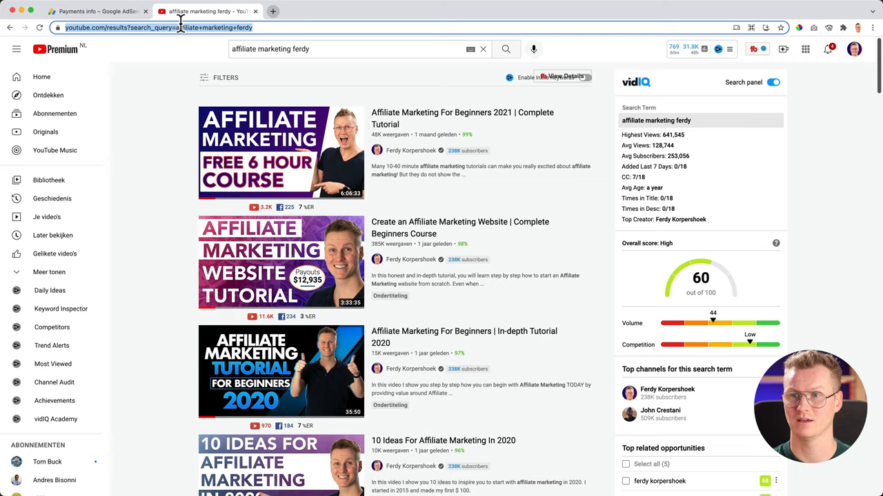
# Confirm passiveincomewithferdy.com is listed as Ready in AdSense Sites and return to the site
pyautogui.click(97, 11)
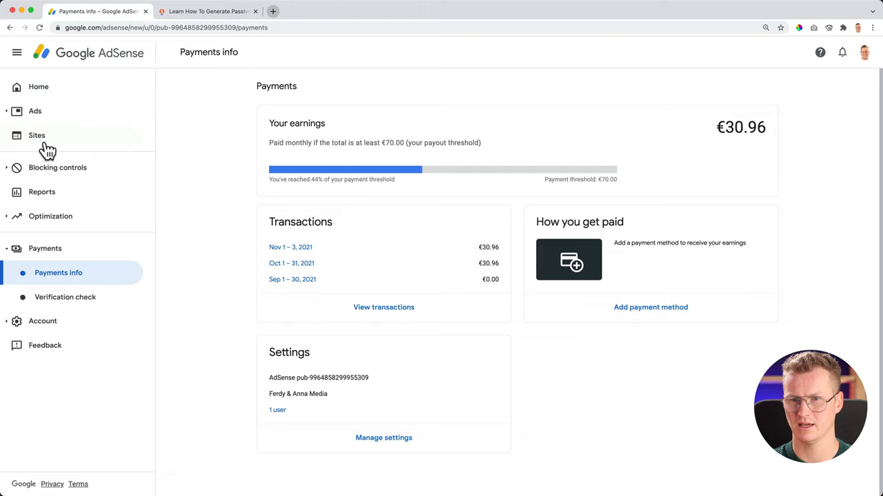
pyautogui.click(35, 135)
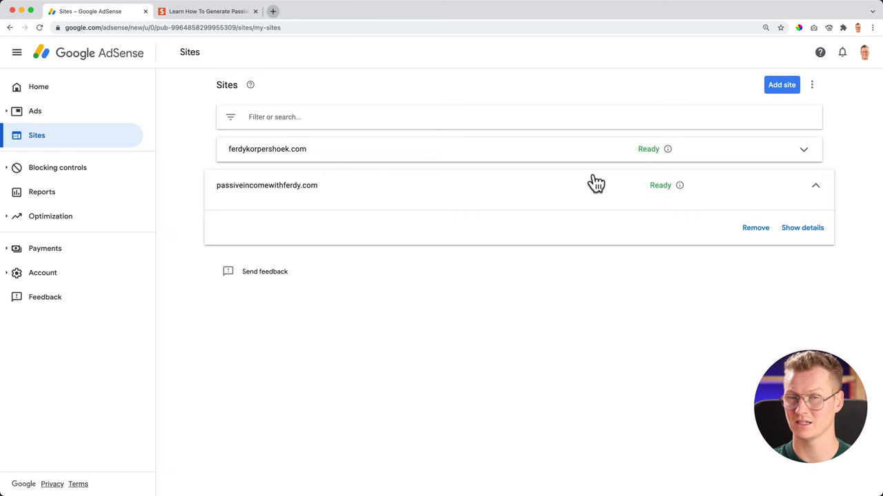
pyautogui.click(207, 11)
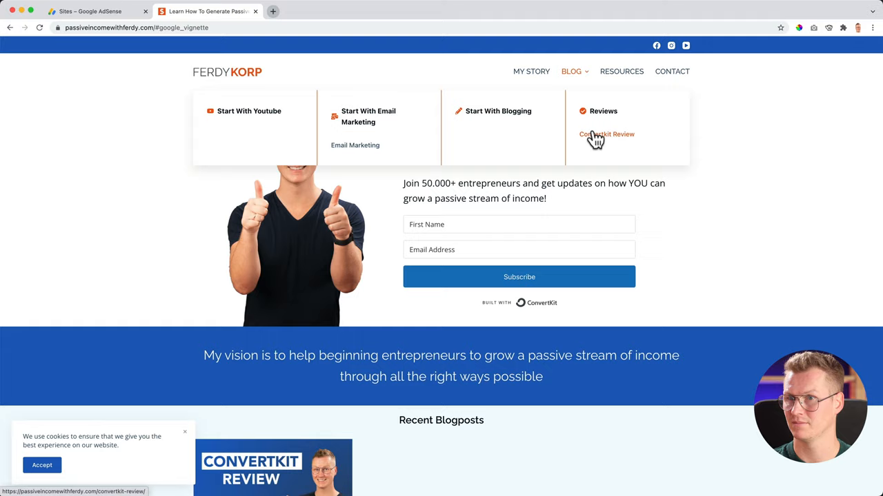
# Read the Convertkit Review 2021 post with its live banner ad, then return to AdSense Sites
pyautogui.click(607, 134)
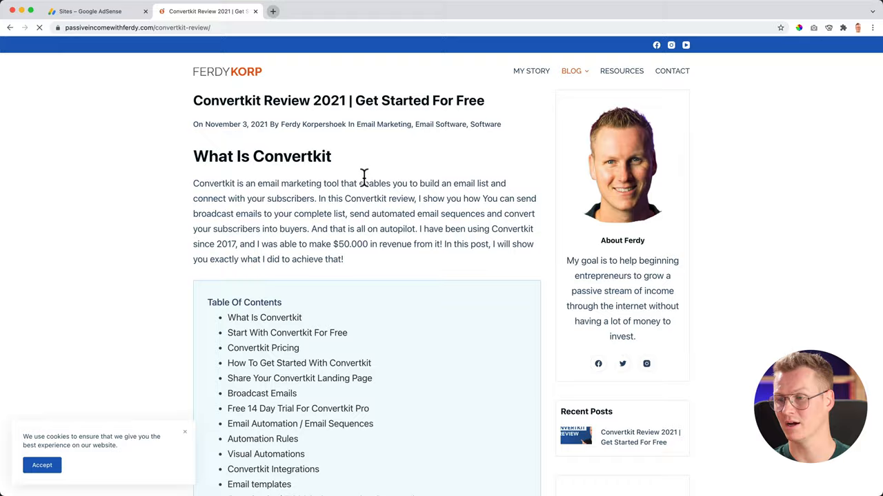
pyautogui.scroll(-3)
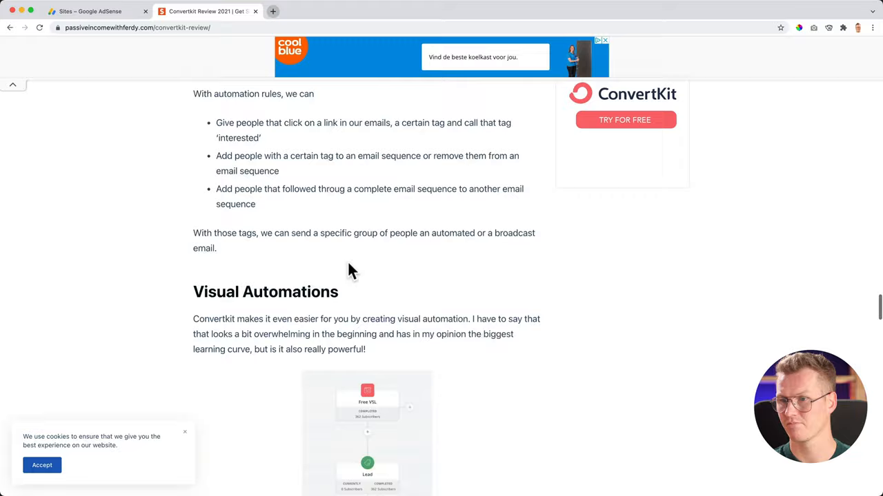
pyautogui.scroll(3)
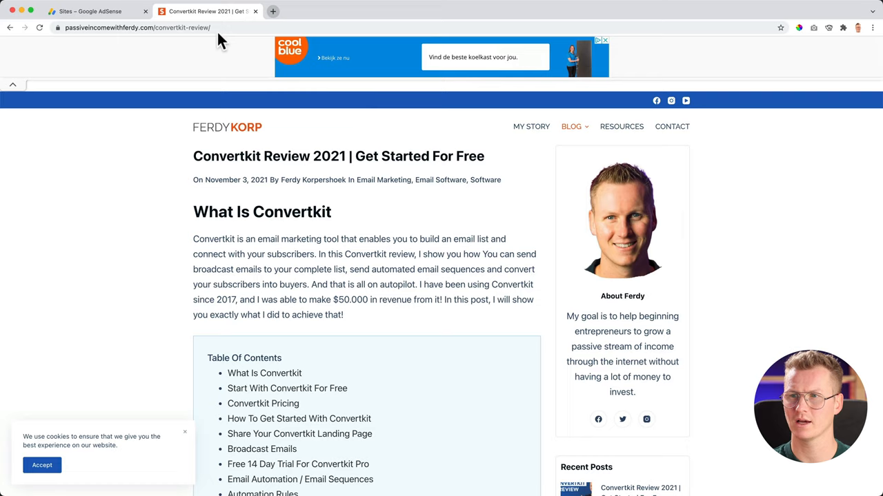
pyautogui.click(96, 11)
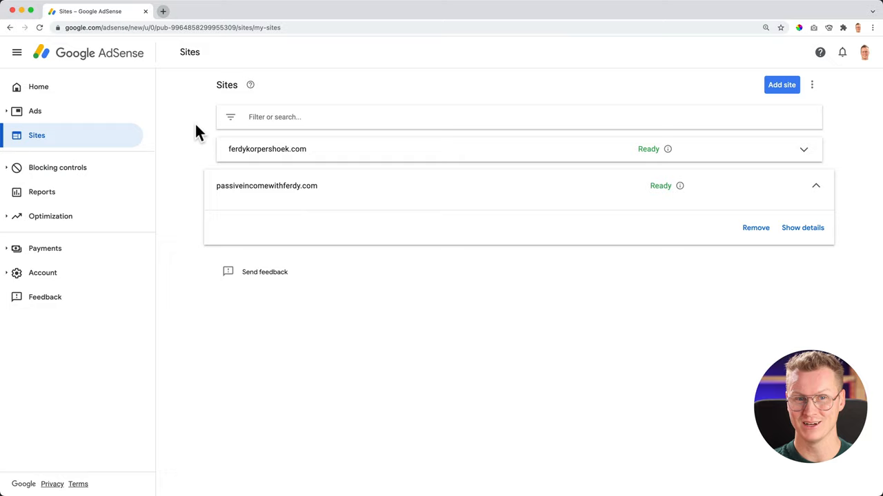
# Review the Sites report for the last 30 days and check Optimization Opportunities (none found)
pyautogui.click(42, 192)
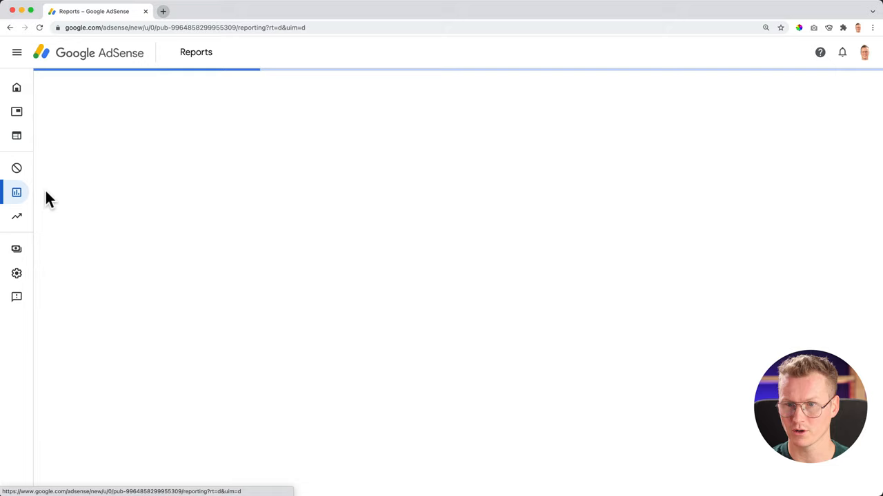
pyautogui.click(66, 185)
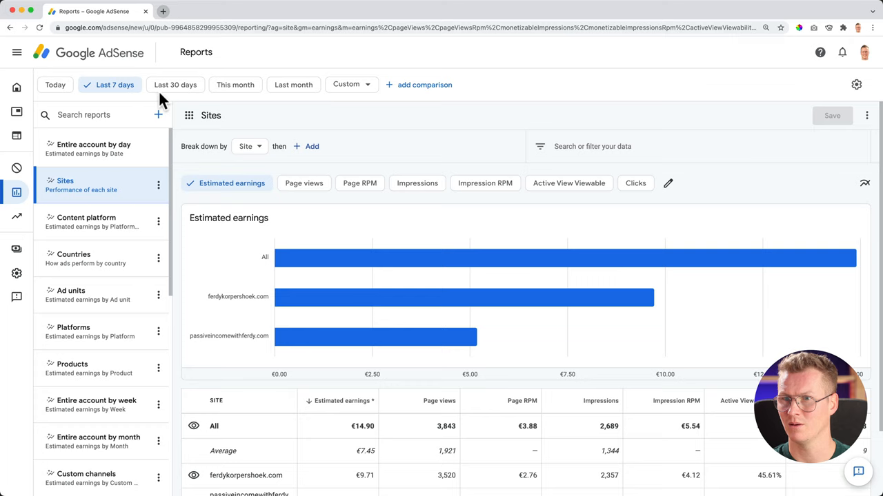
pyautogui.click(176, 84)
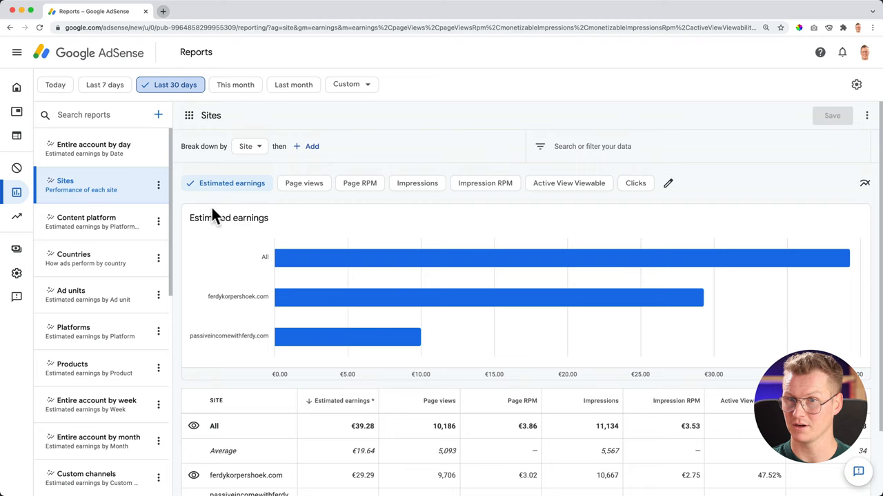
pyautogui.click(116, 84)
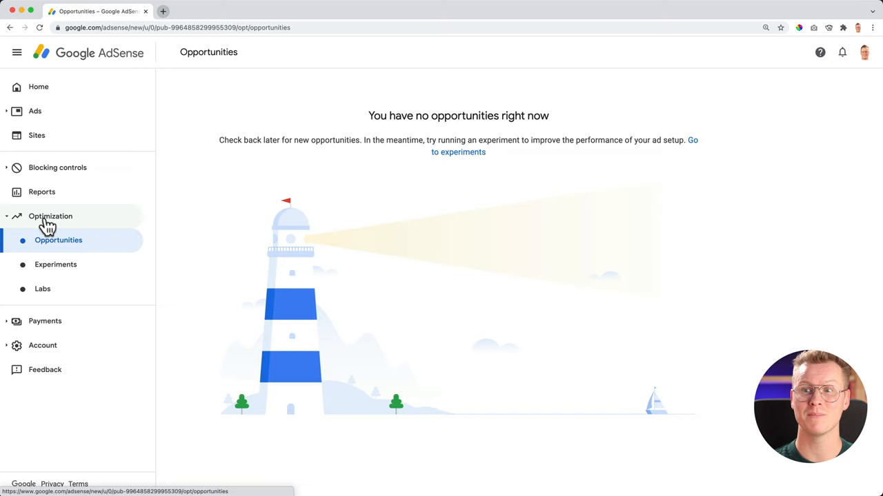
# Return to the entire-account-by-day report charting last-7-days daily earnings
pyautogui.click(42, 191)
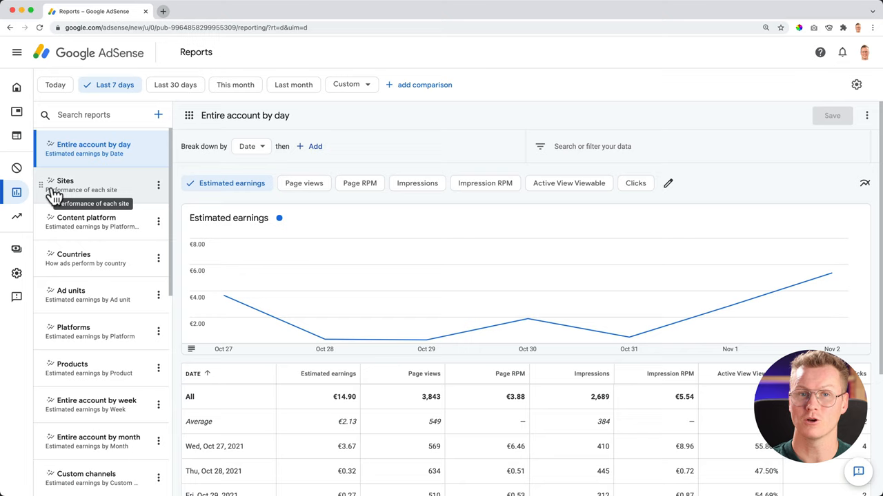
pyautogui.moveTo(173, 42)
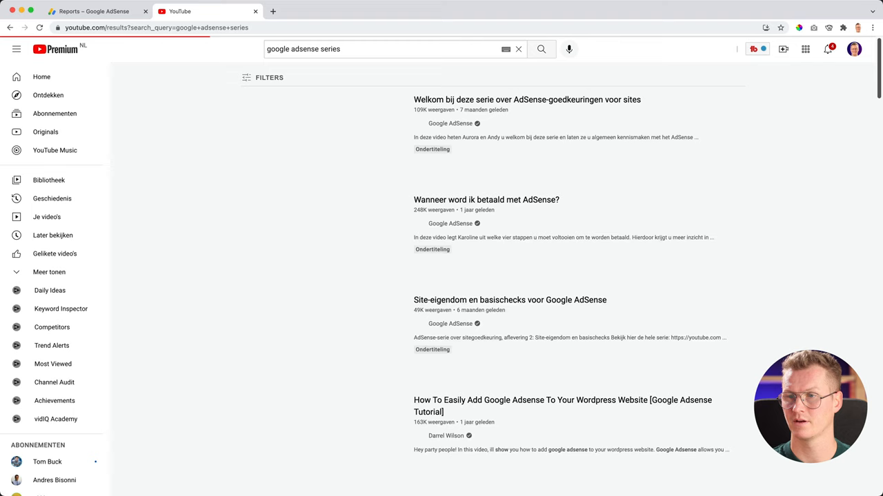
# Bring up the daily earnings table and work out 120 on the calculator
pyautogui.click(97, 11)
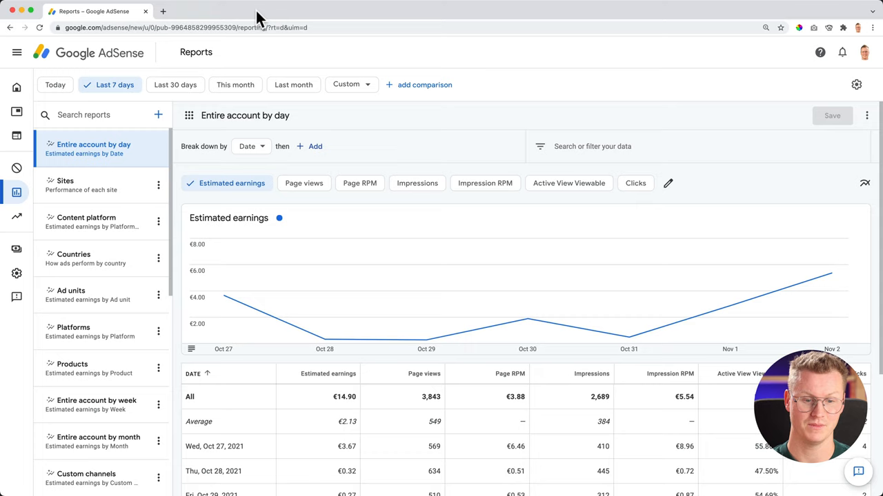
pyautogui.scroll(-3)
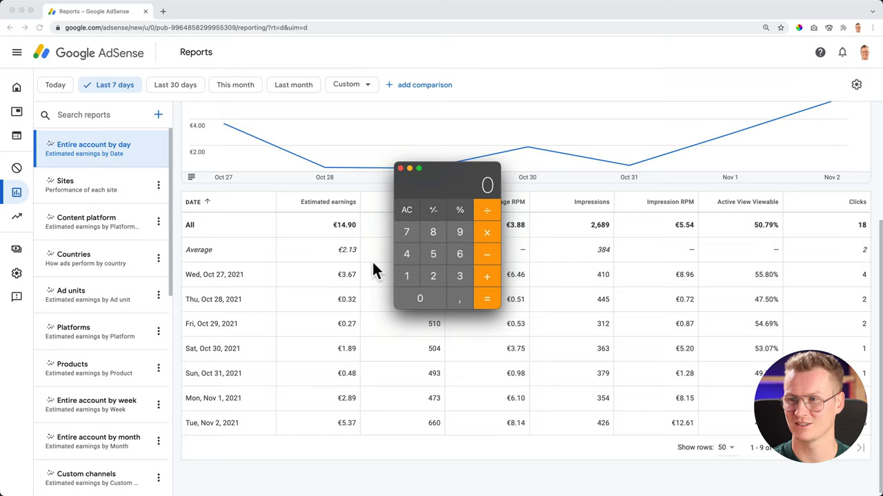
pyautogui.click(419, 298)
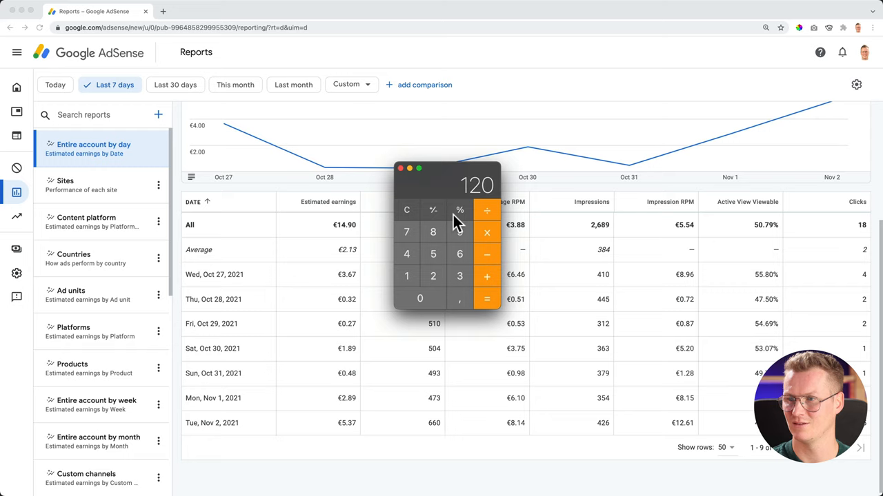